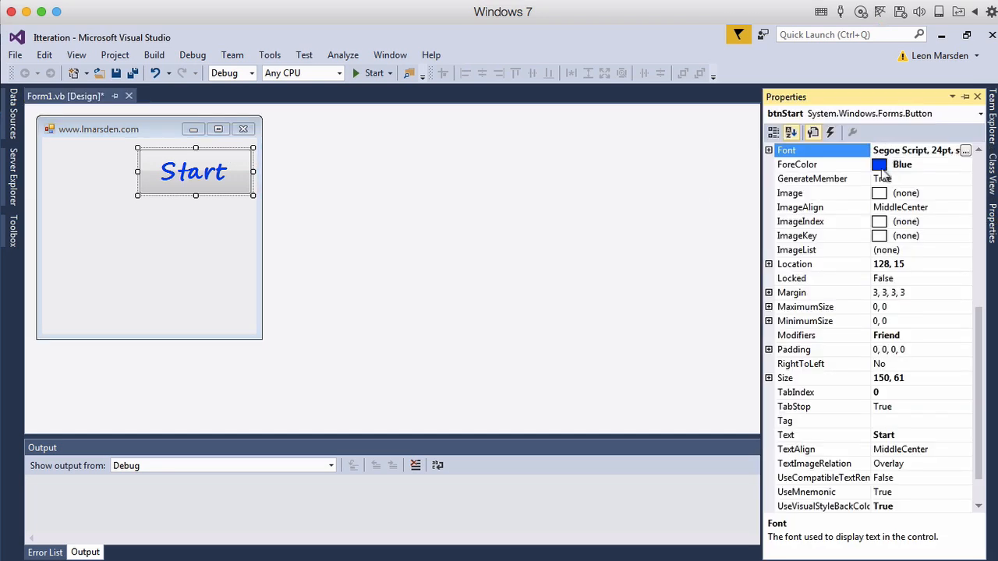
Inspect the Start button's colour and font settings without changing anything
click(823, 164)
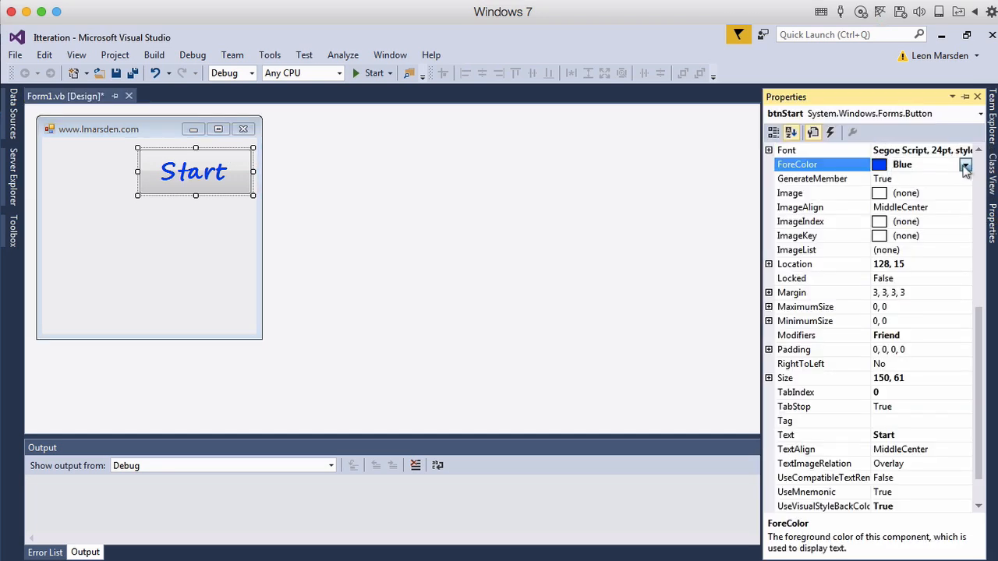
click(965, 163)
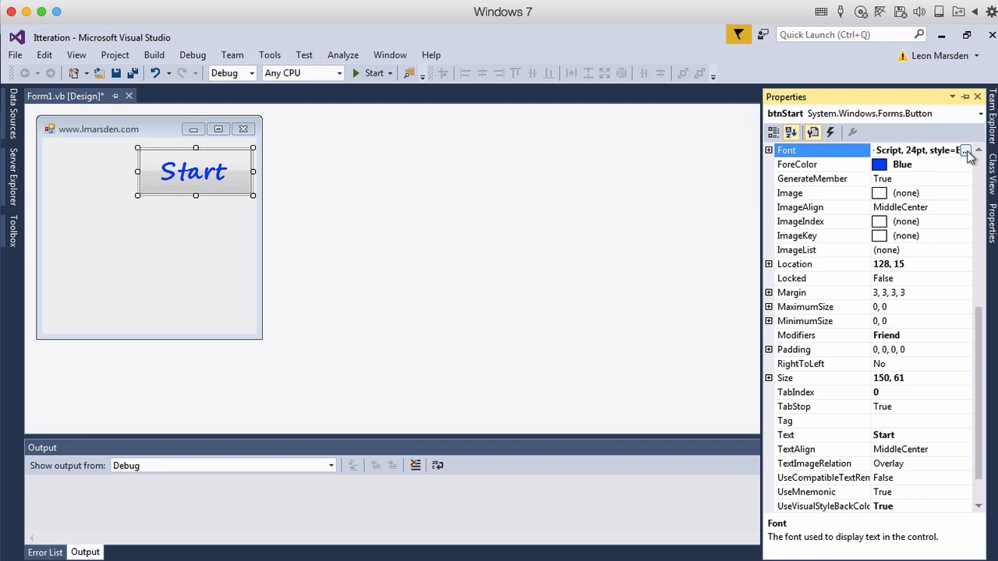
click(966, 150)
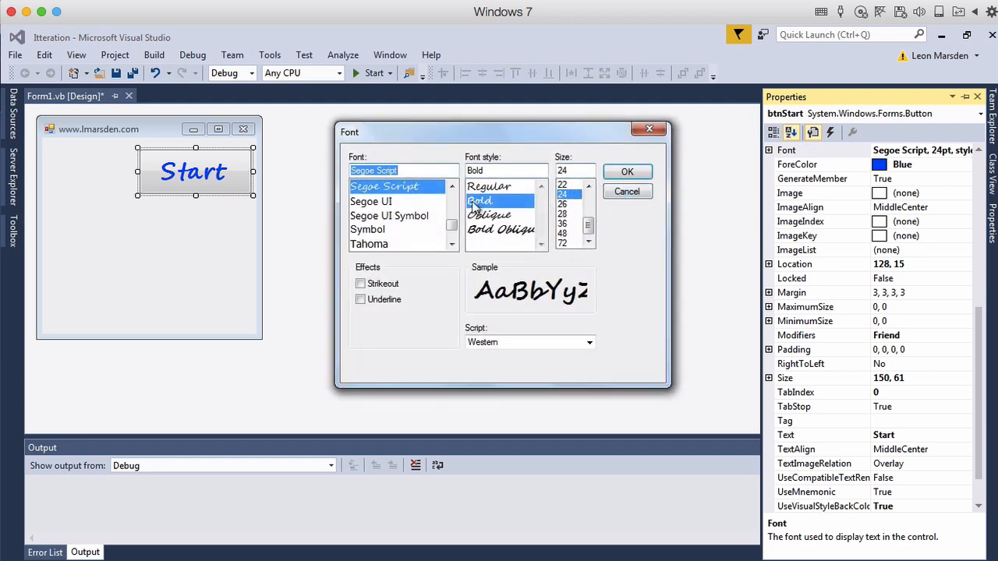
mouse_move(649, 128)
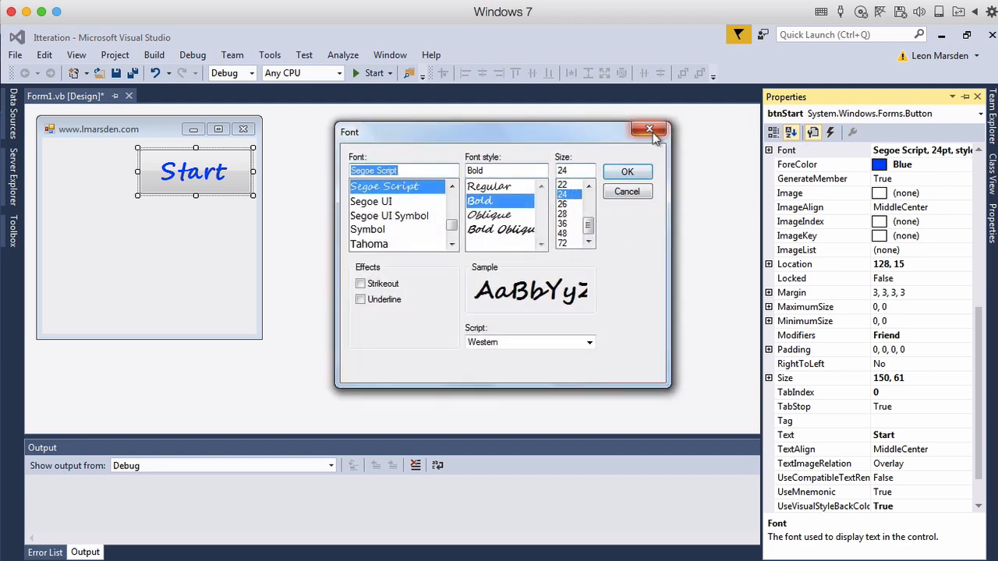
click(627, 172)
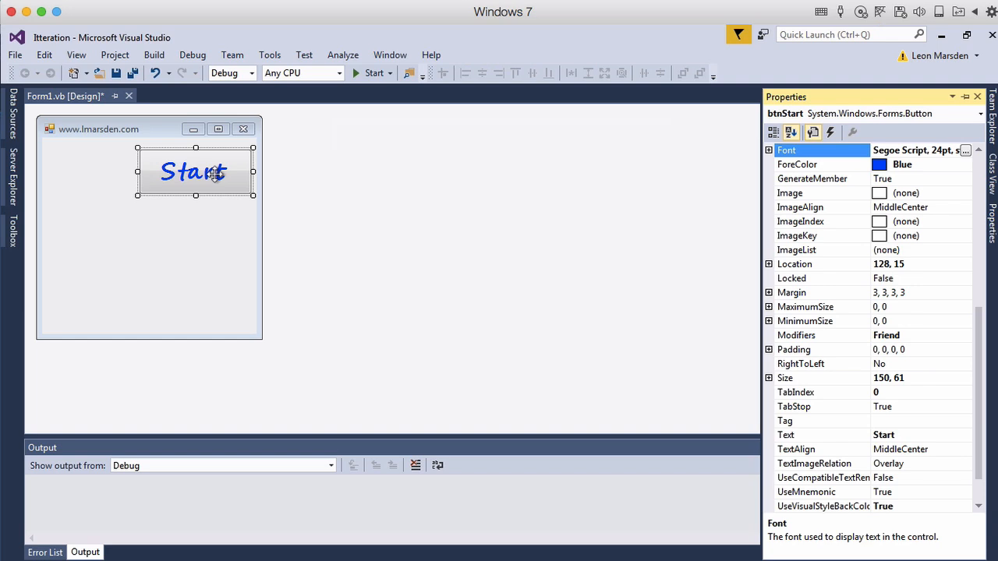
double_click(194, 172)
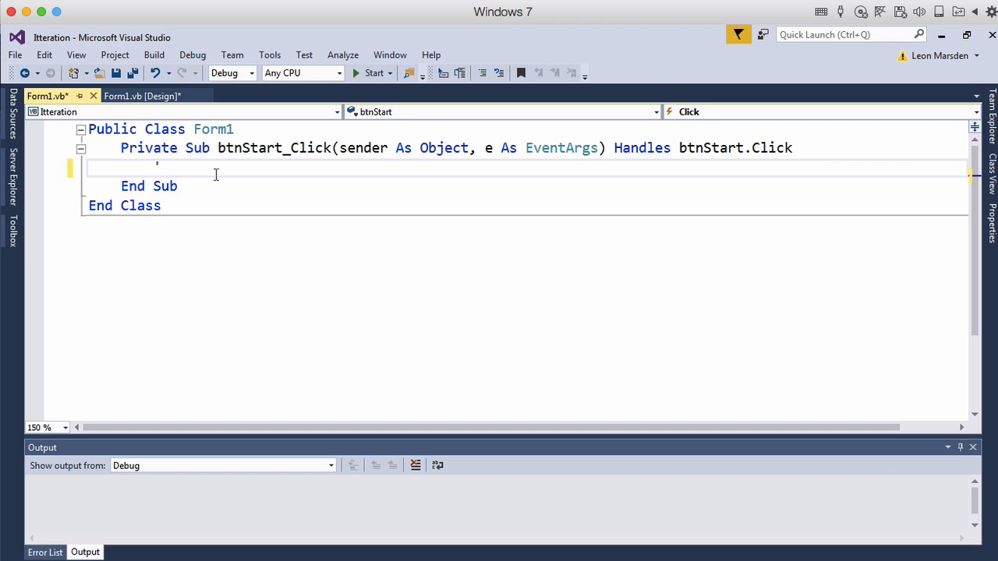
text('www.)
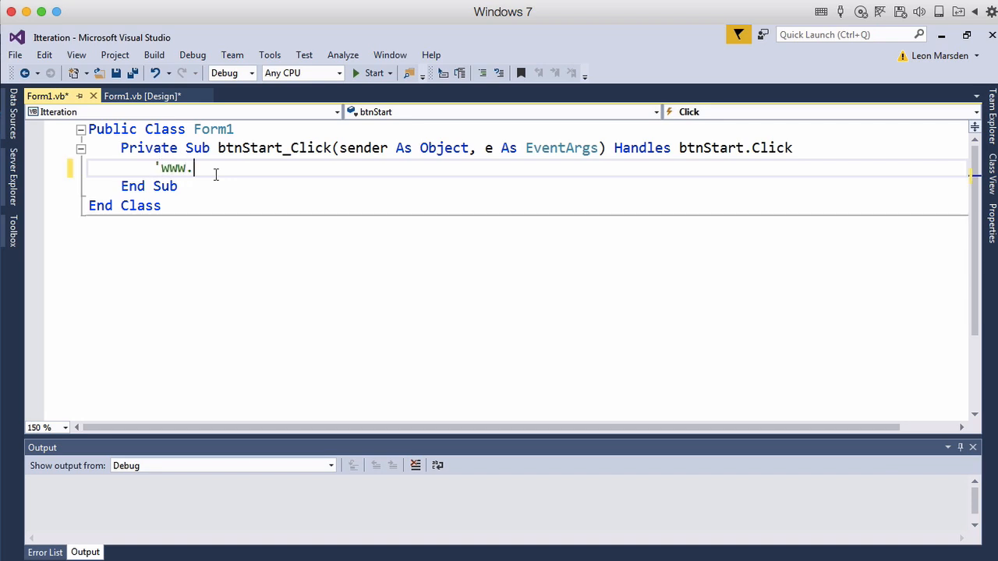
text(lmarsden.com)
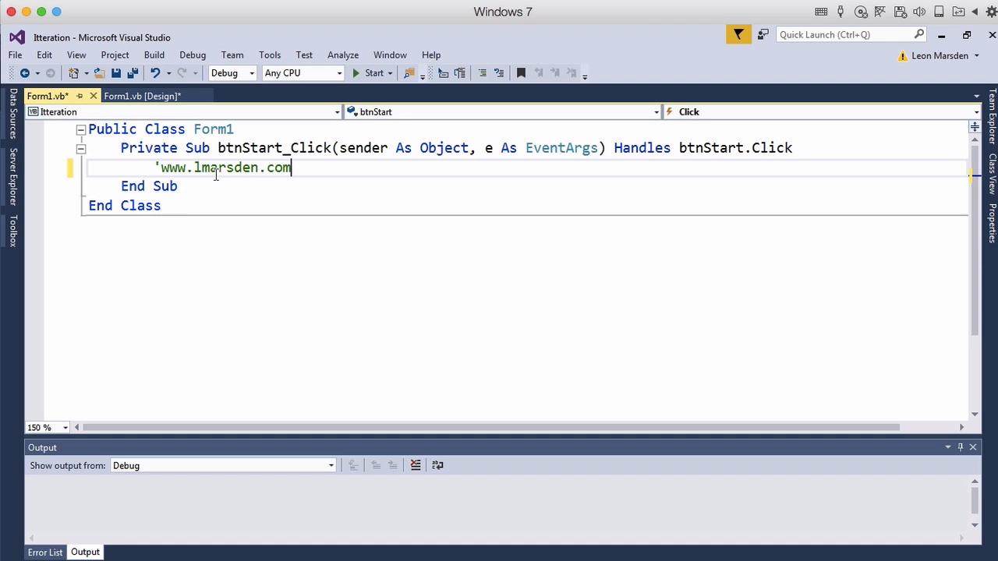
key(enter)
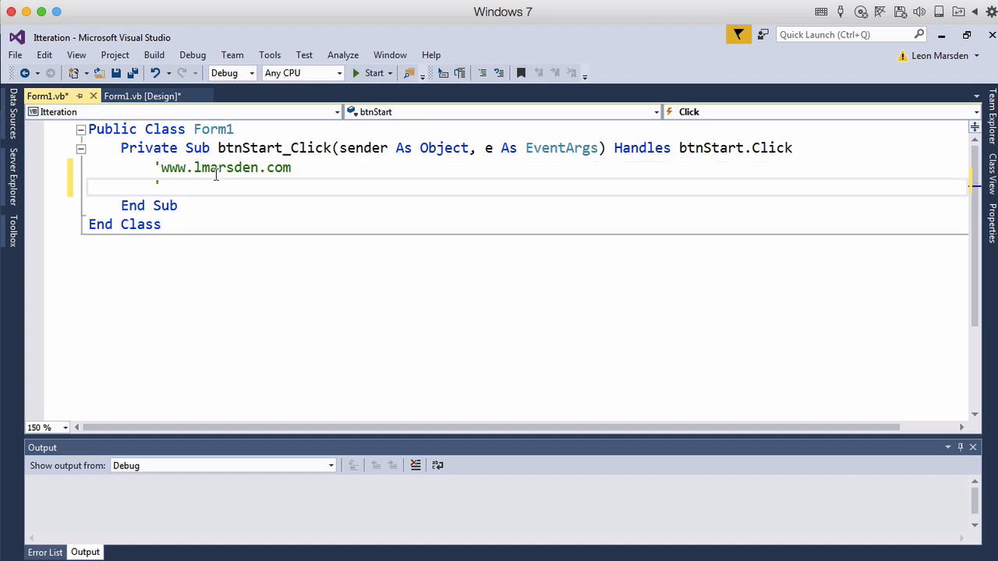
text('Fixed It)
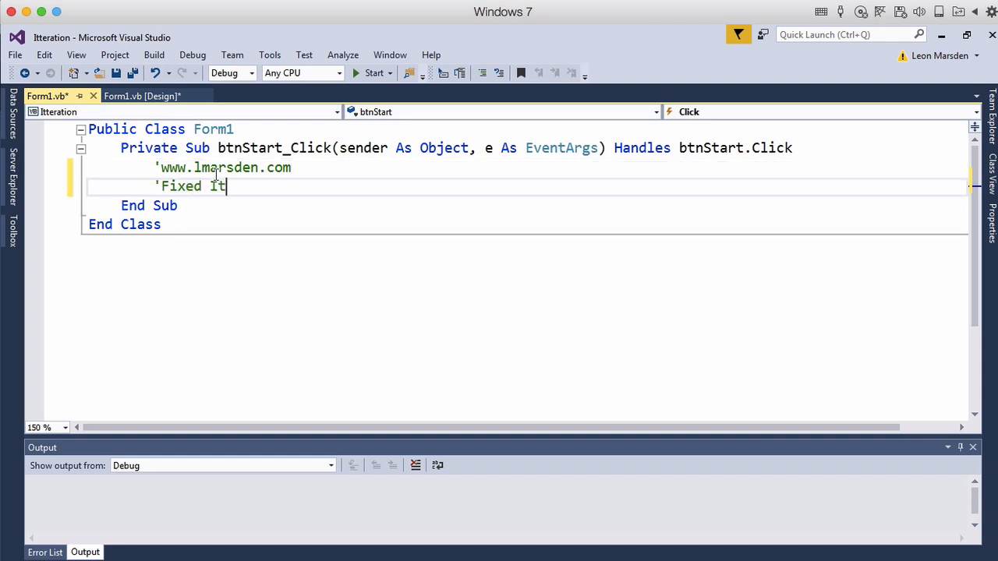
text(teration)
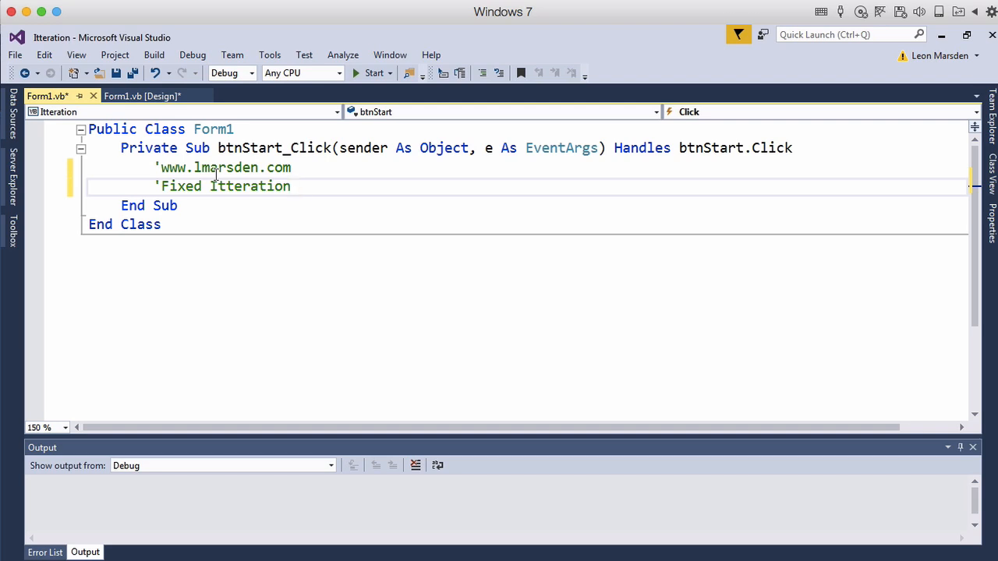
text(- For Do Loop)
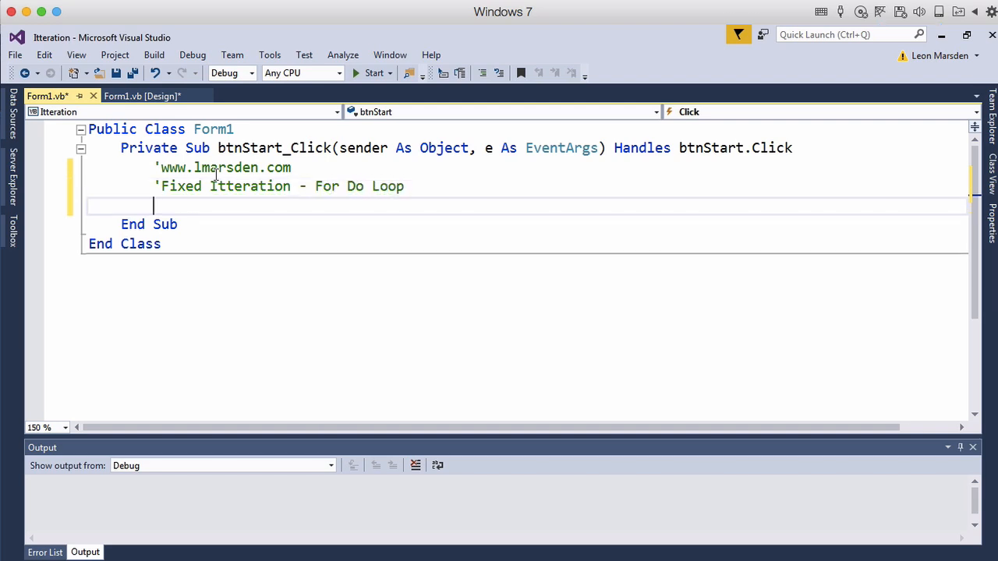
key(enter)
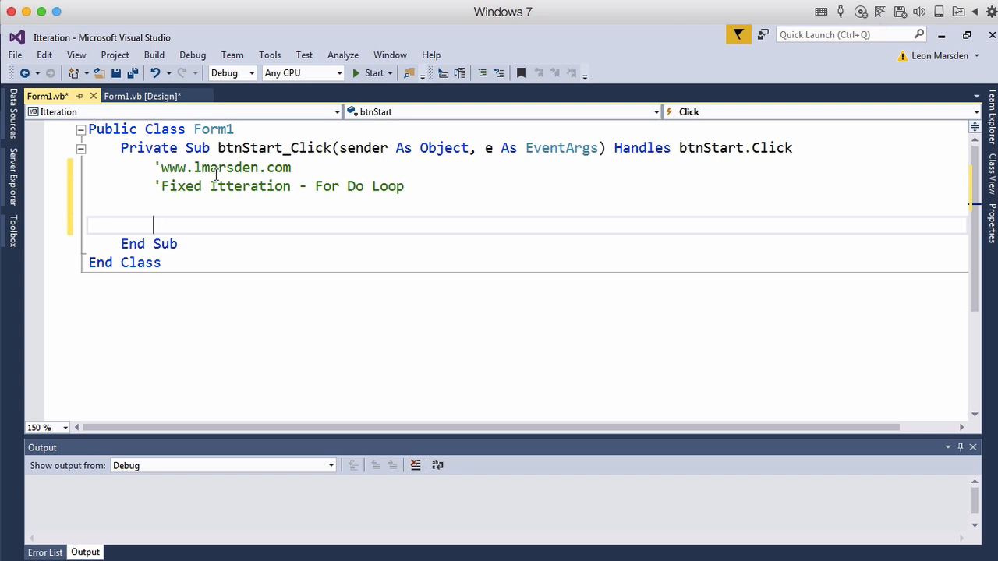
Write the loop skeleton For i = 1 To 5 … Next i
text(For i = 1 To)
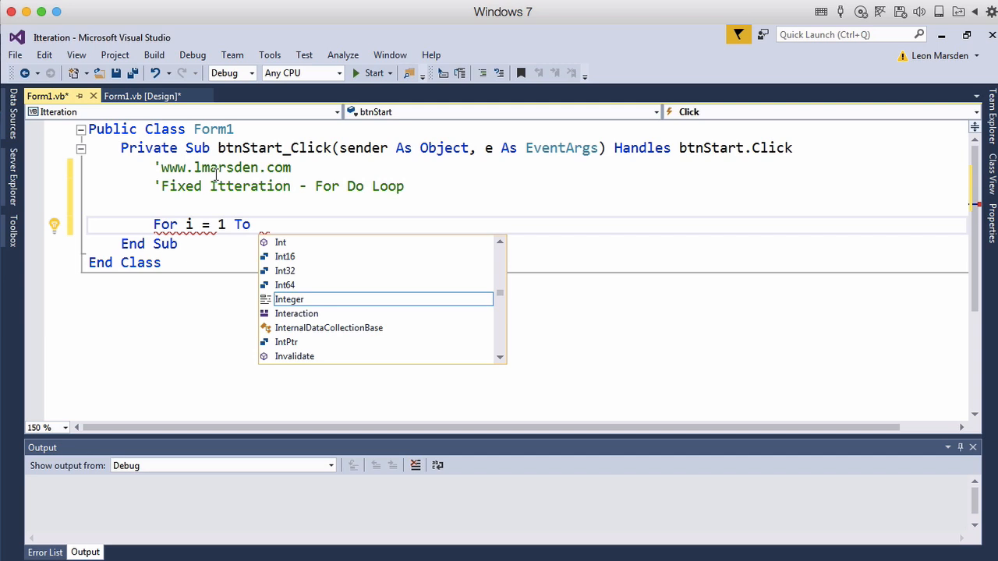
text(5)
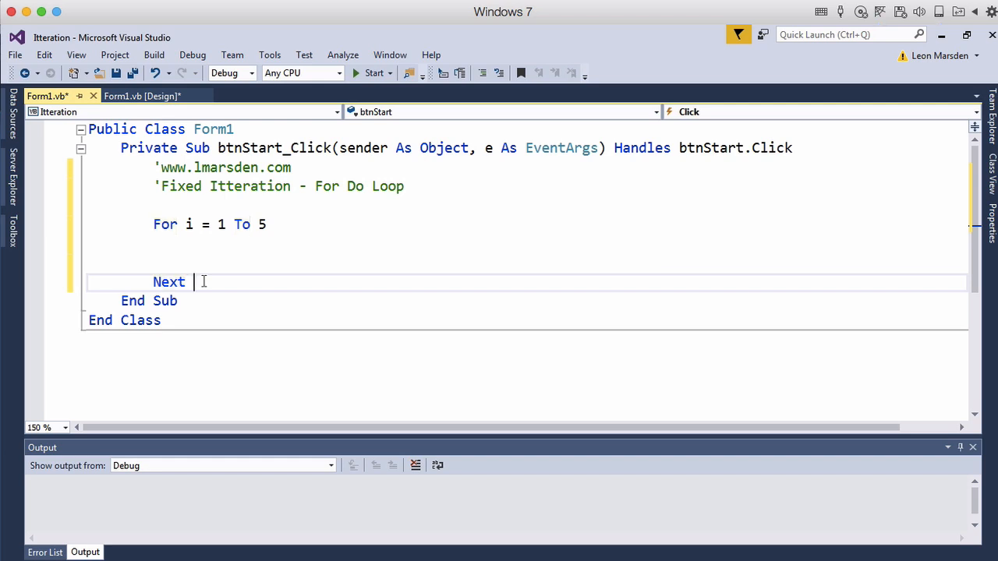
text(i)
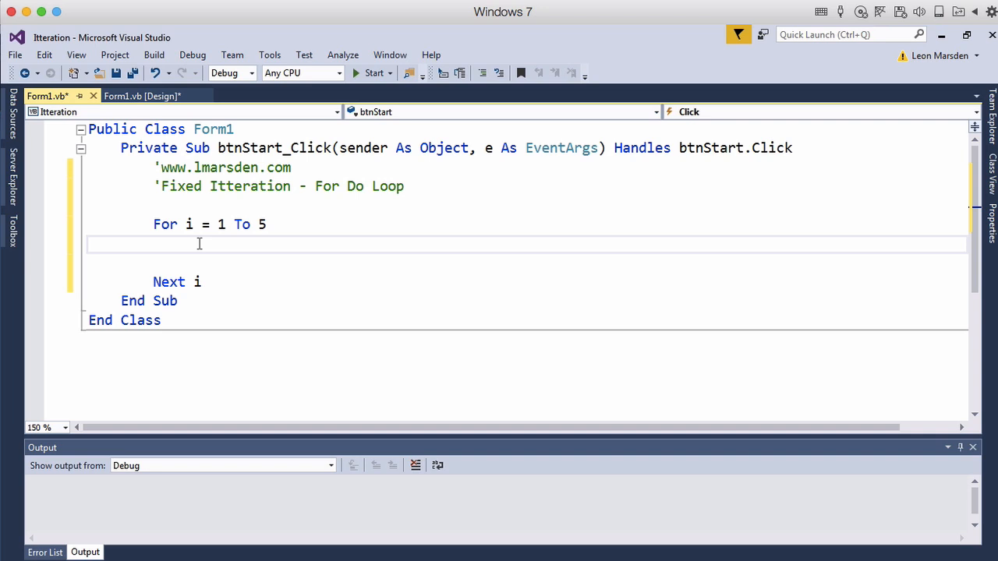
Inside the loop, add Debug.WriteLine(Math.Ceiling(Rnd() * 6))
text(de)
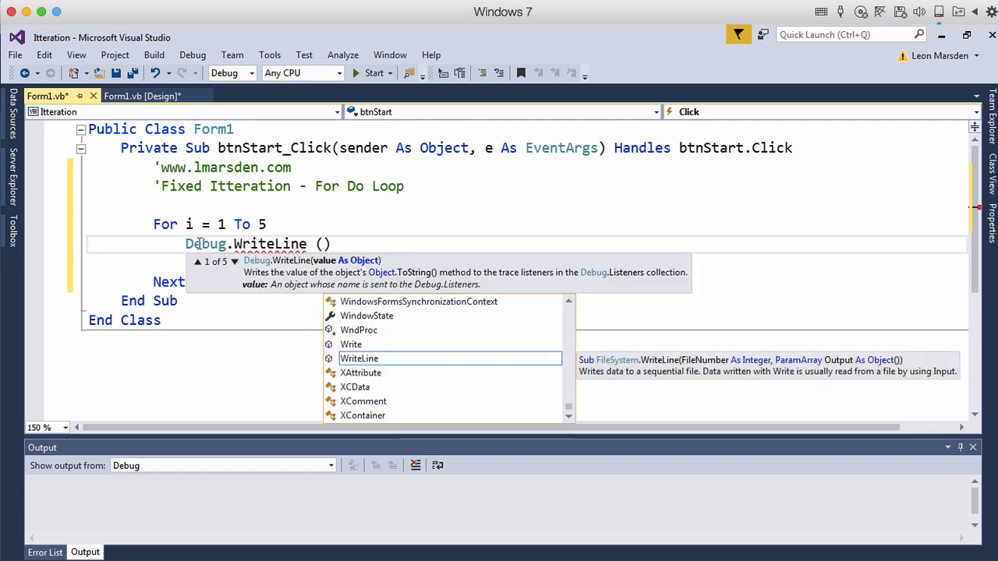
text(Math)
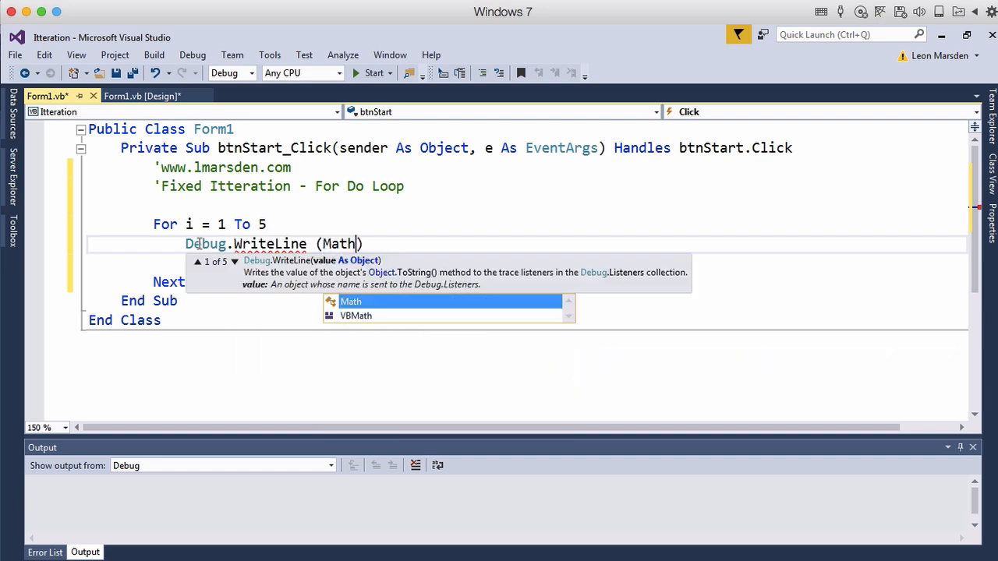
text(.ceiling()
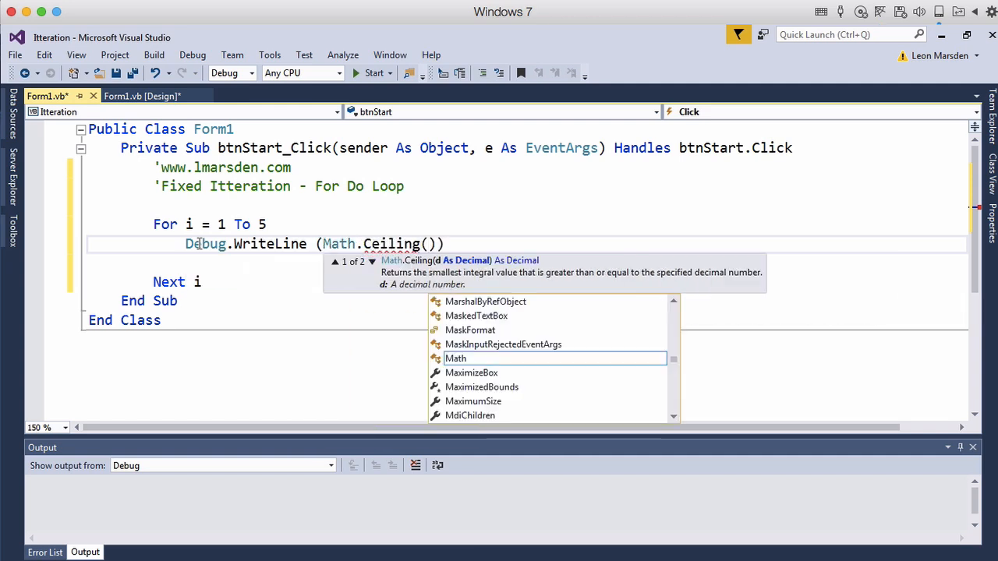
text(Rnd())
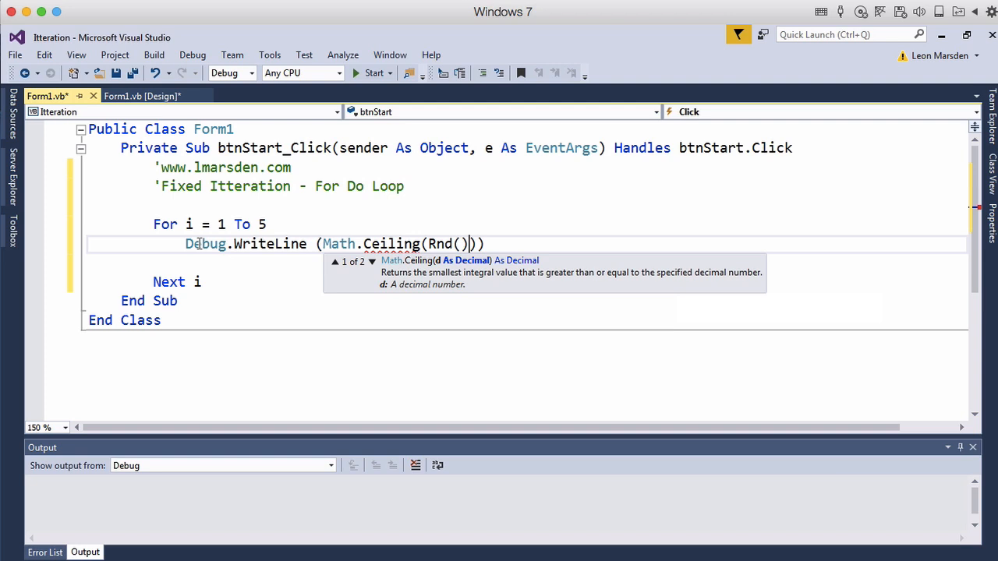
text(*)
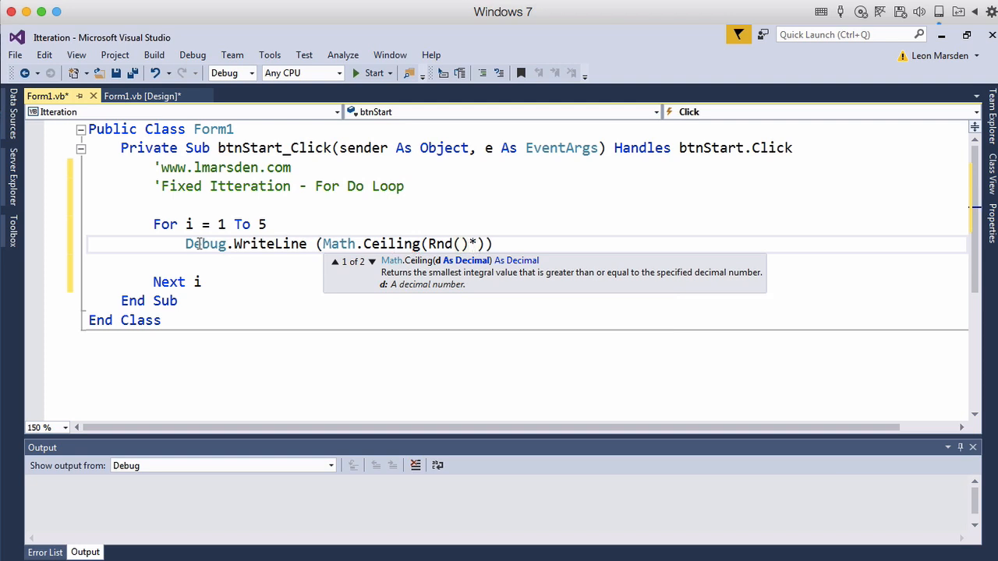
text(6)
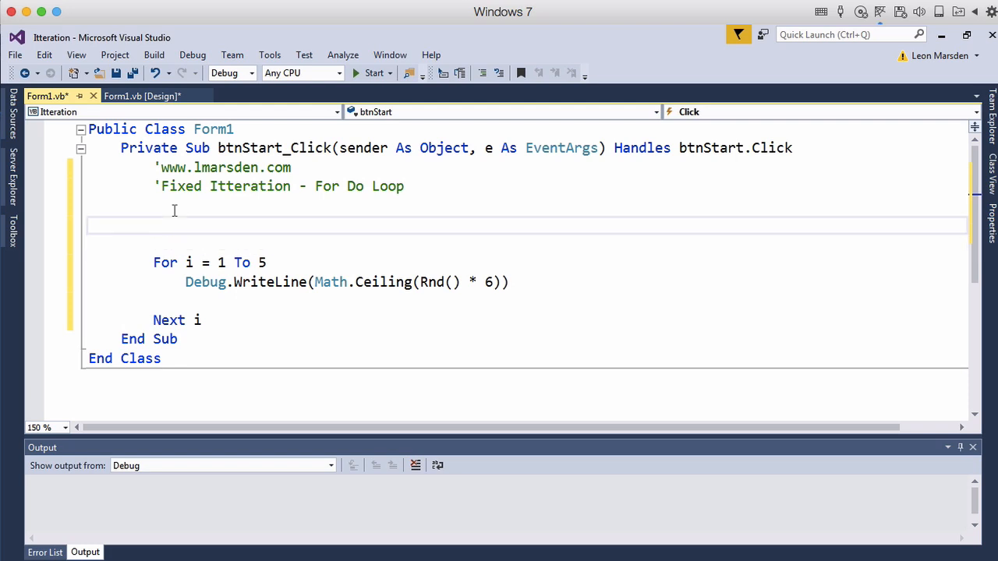
Add an '--Init comment and a Randomize() call above the For loop
text('--)
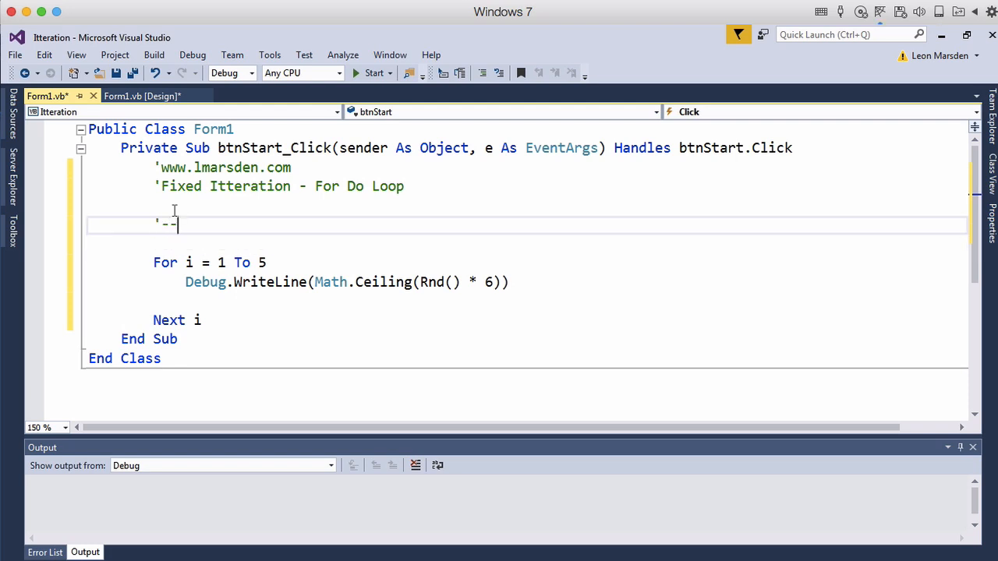
text(Init)
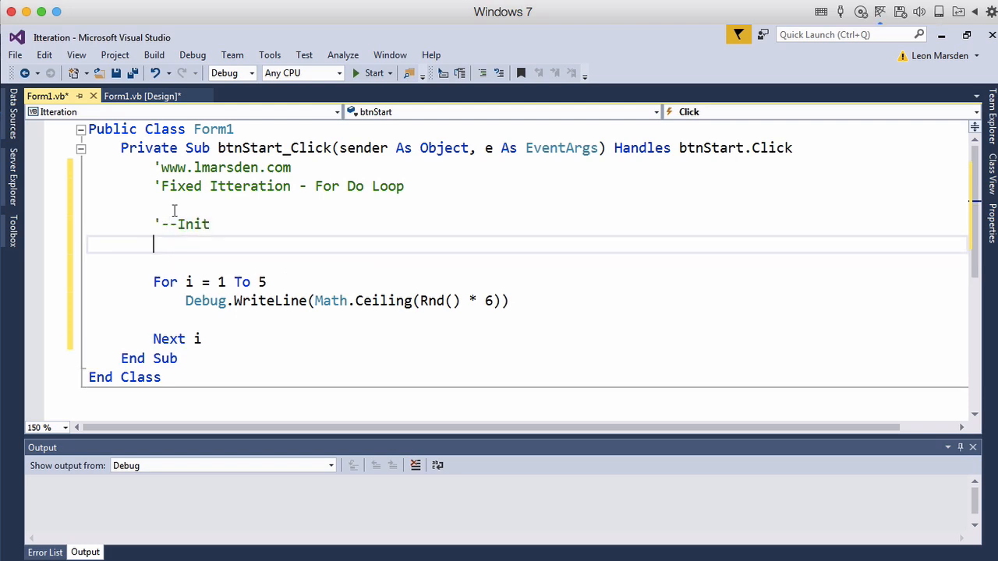
text(Ramdi)
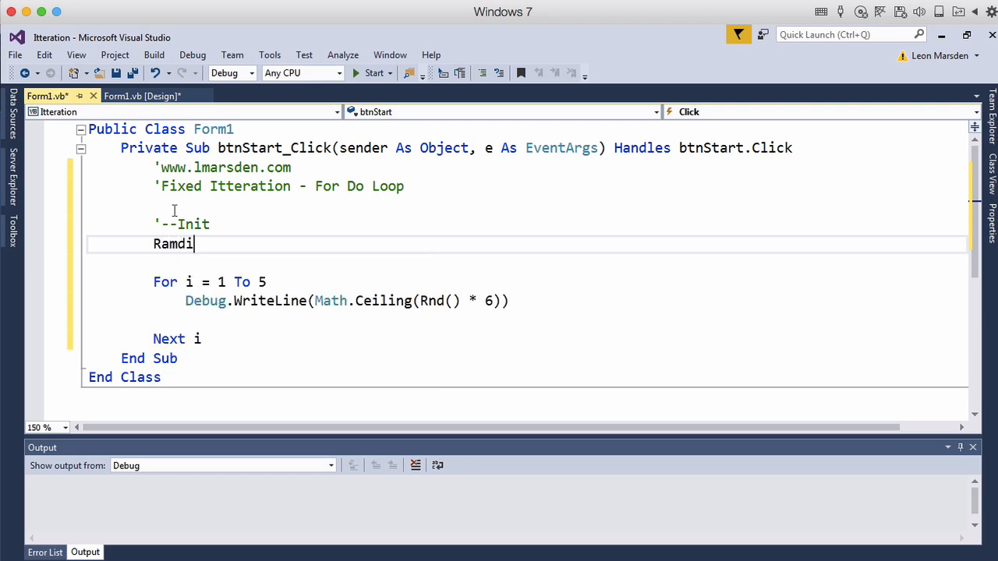
text(omi)
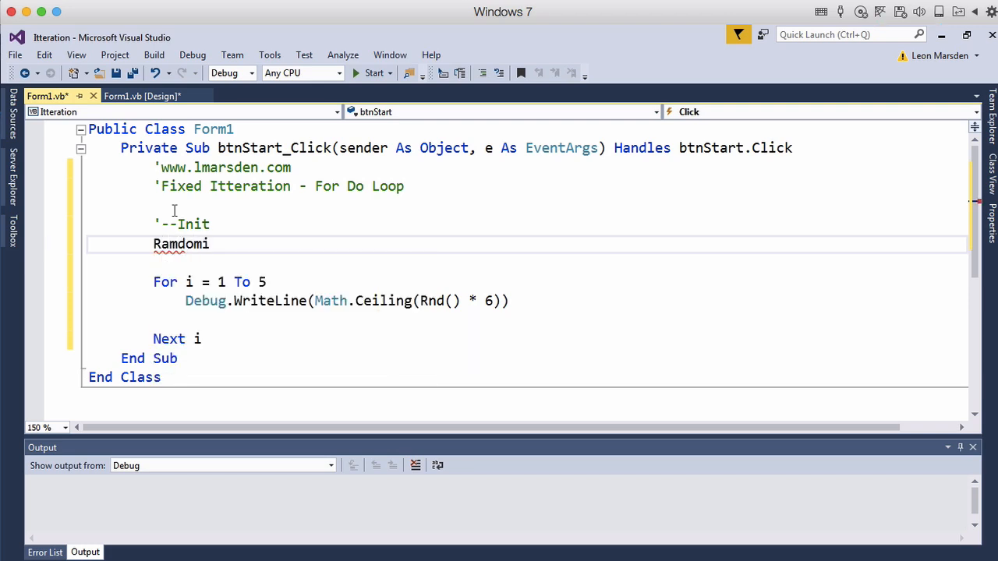
text(ze())
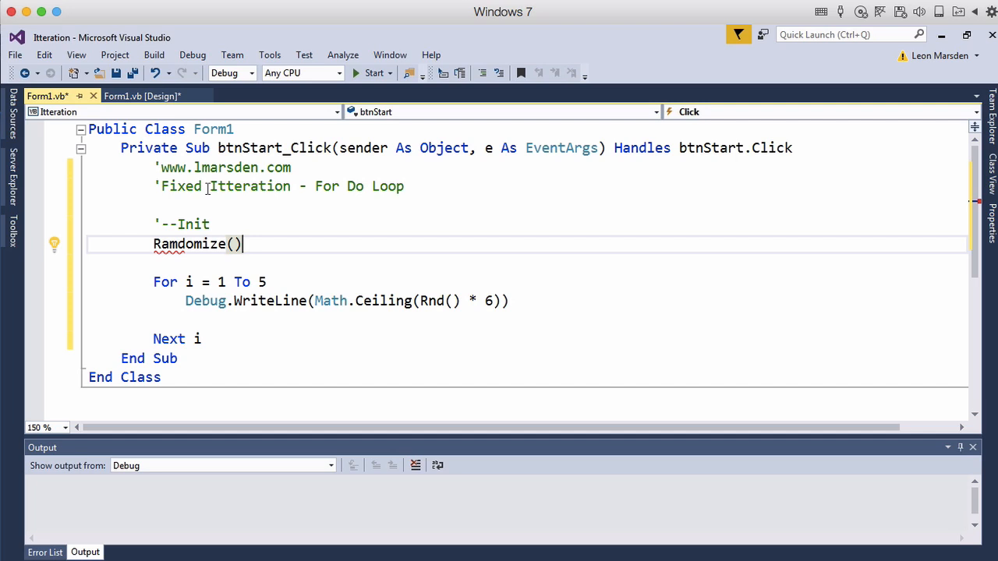
key(enter)
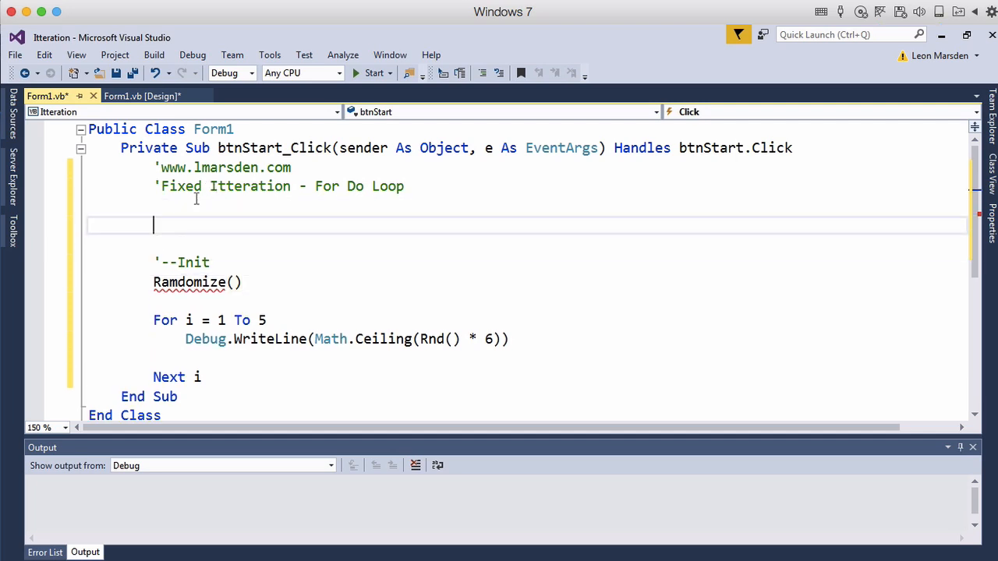
mouse_move(190, 282)
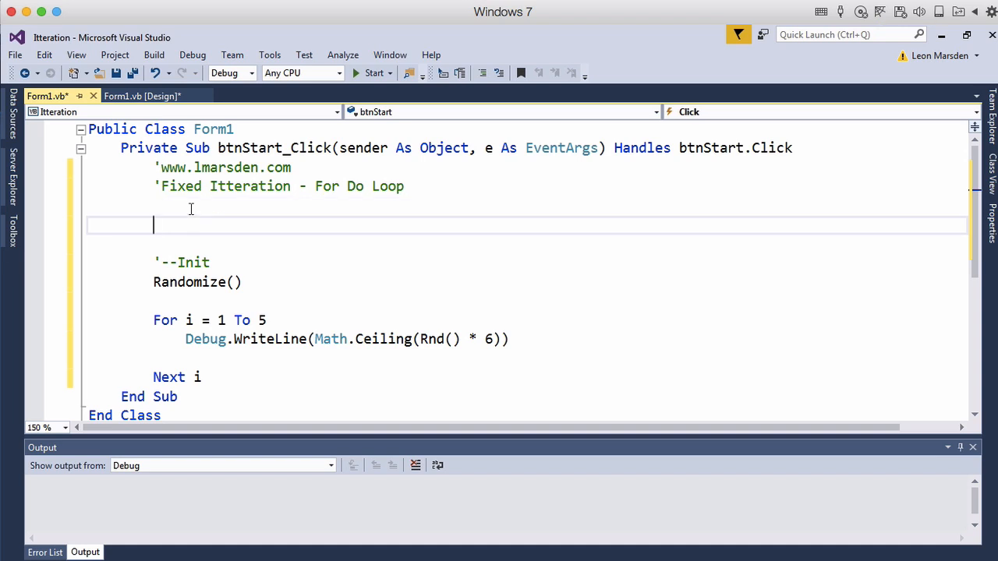
Add a '--Vars comment with Dim i As Integer above the Init block
text('--)
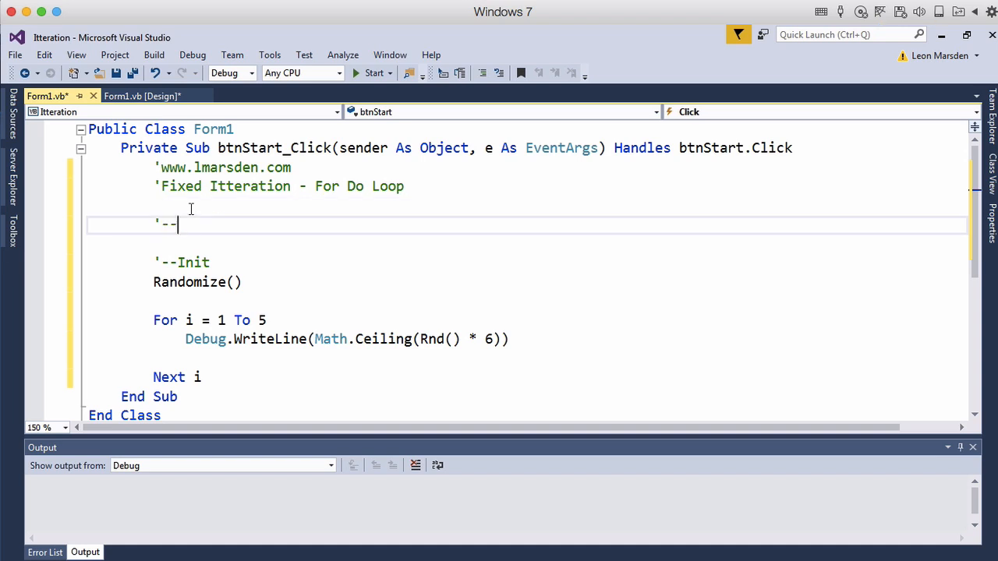
text(Vars)
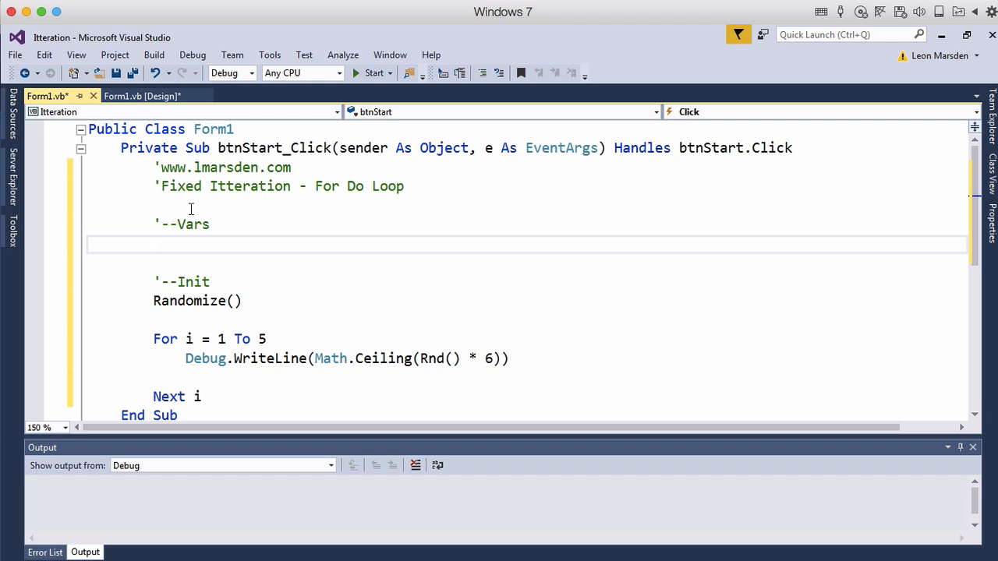
text(di)
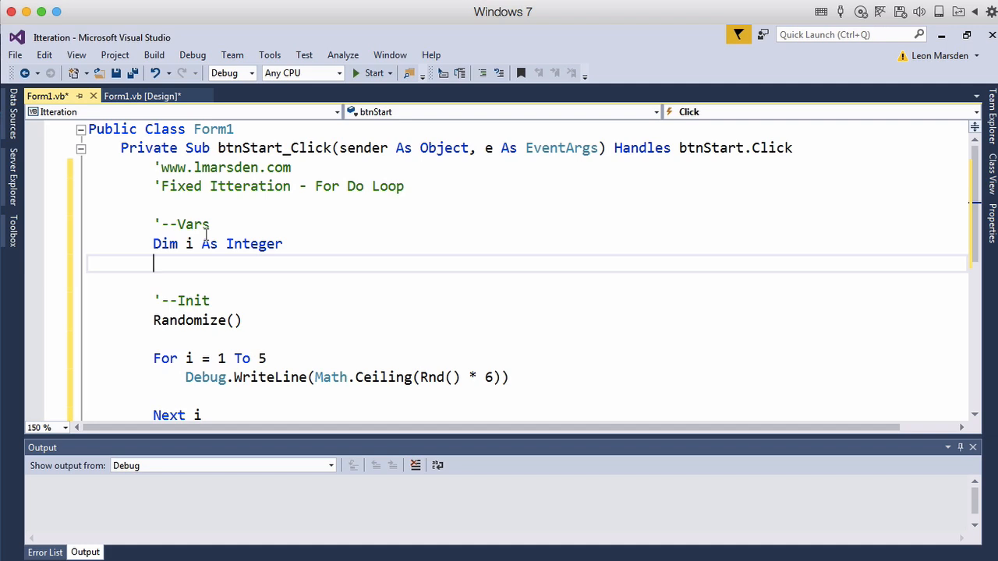
mouse_move(206, 272)
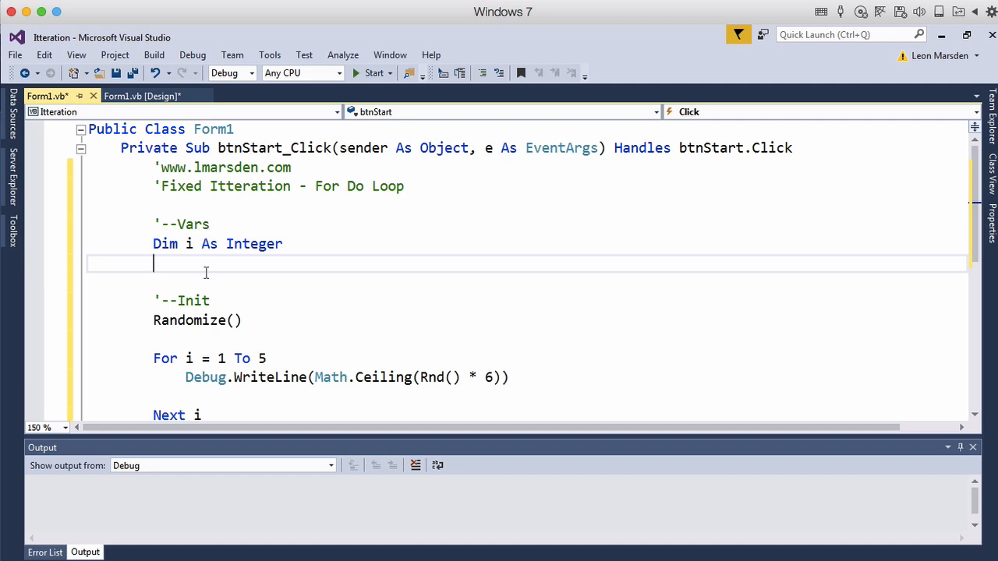
scroll(down, 3)
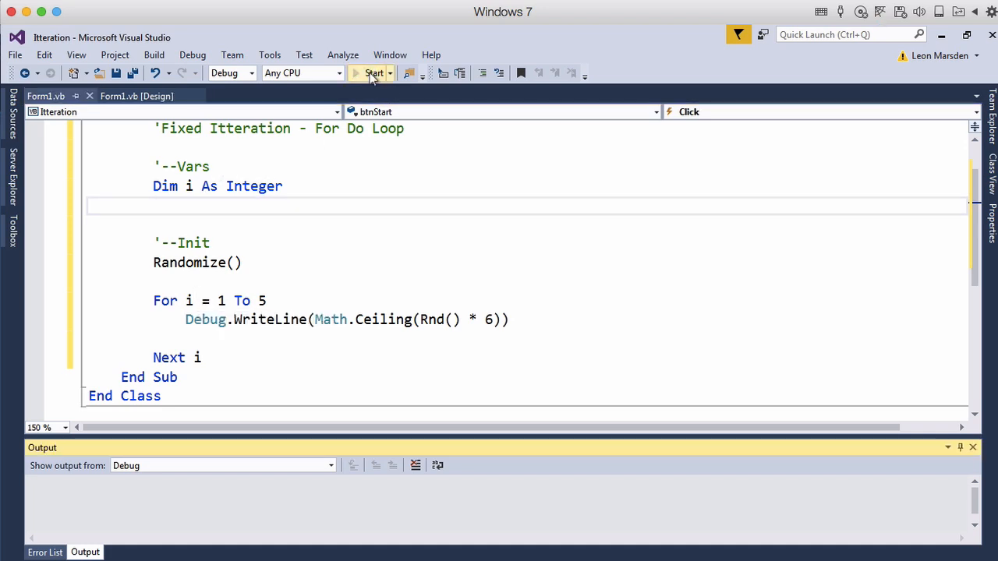
Run the project, roll five dice values to Debug output, and close the form
click(374, 74)
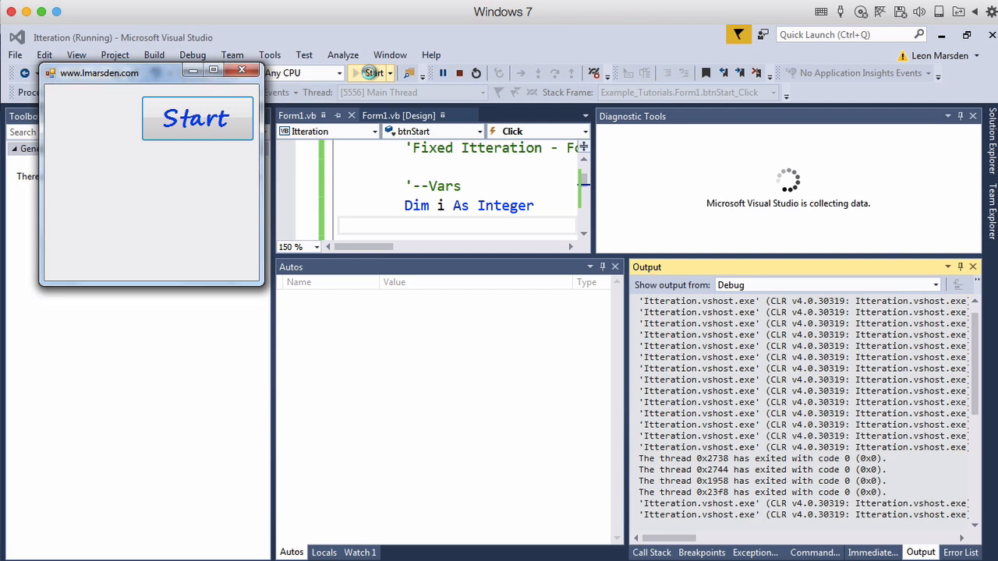
click(196, 119)
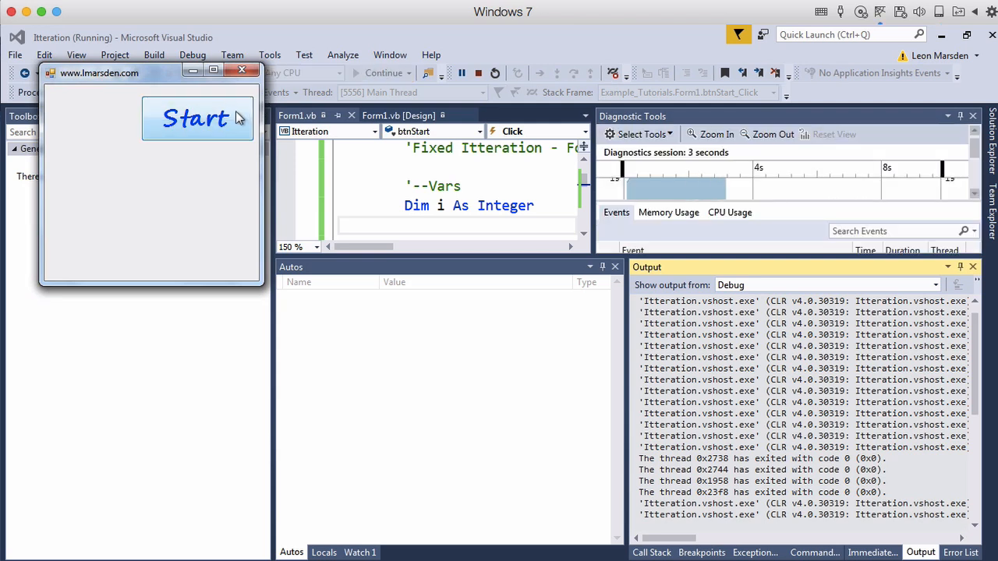
click(196, 118)
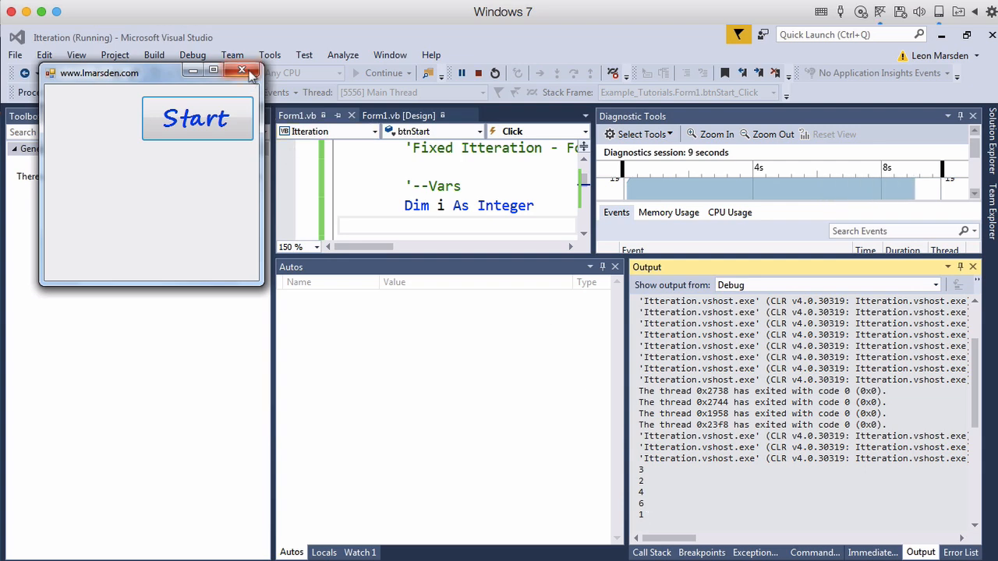
click(242, 70)
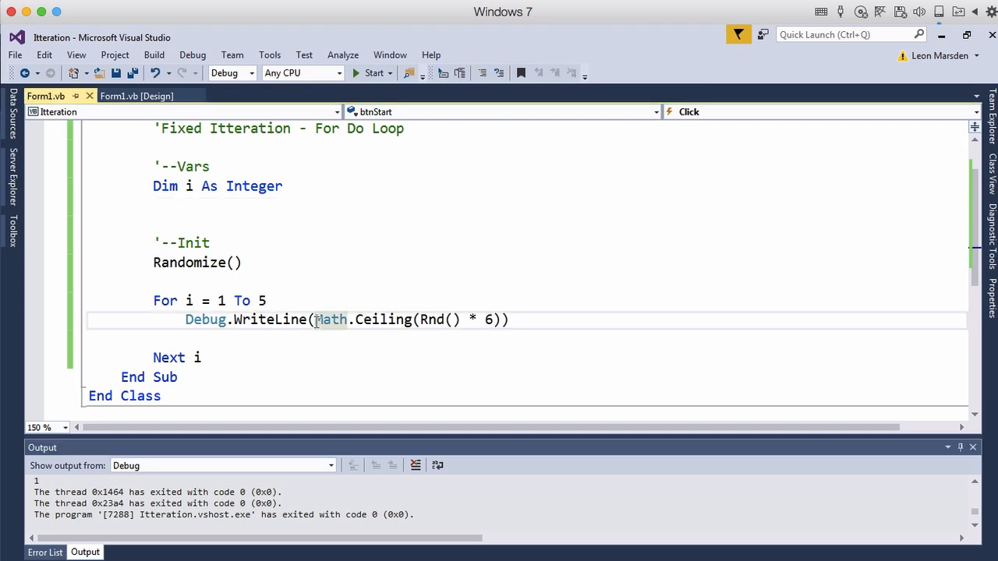
Change the WriteLine to i & ": " & Math.Ceiling(Rnd() * 6) and re-run it
text(i)
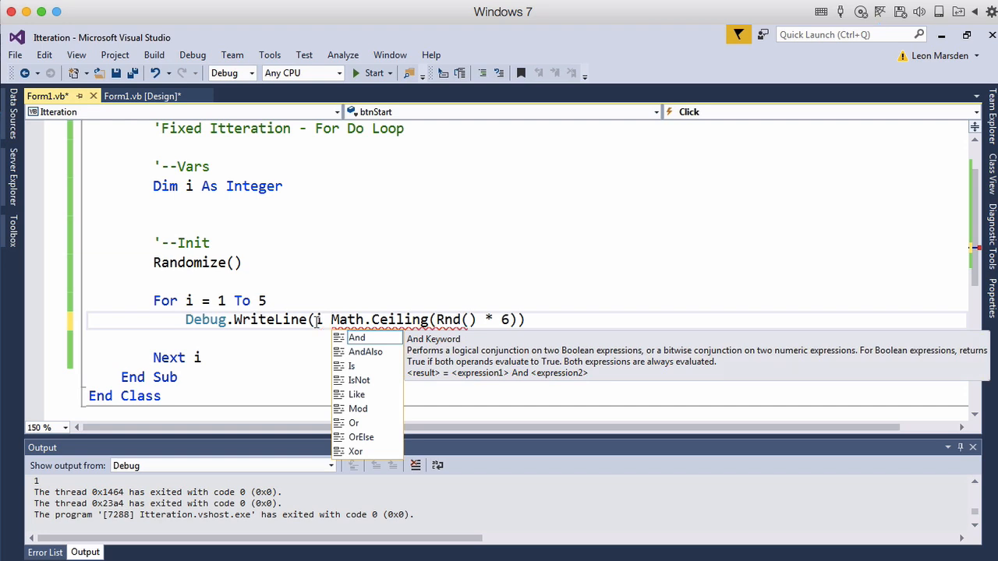
text(&")
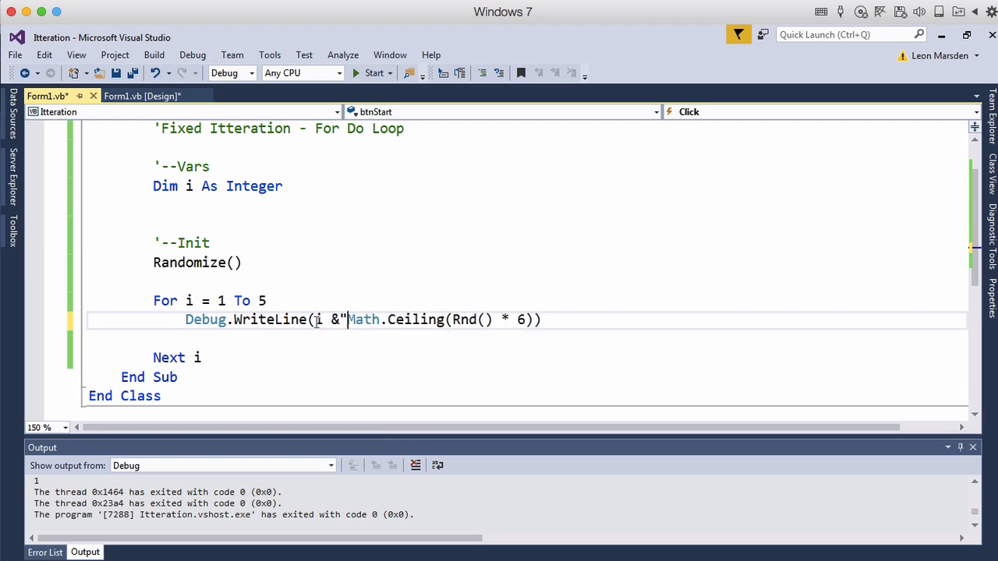
text(: ")
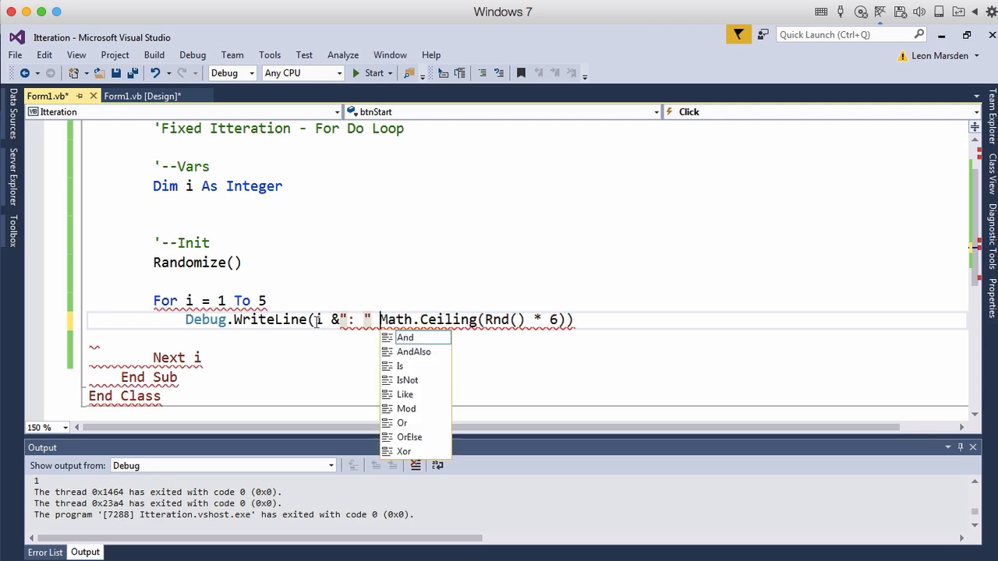
text(&)
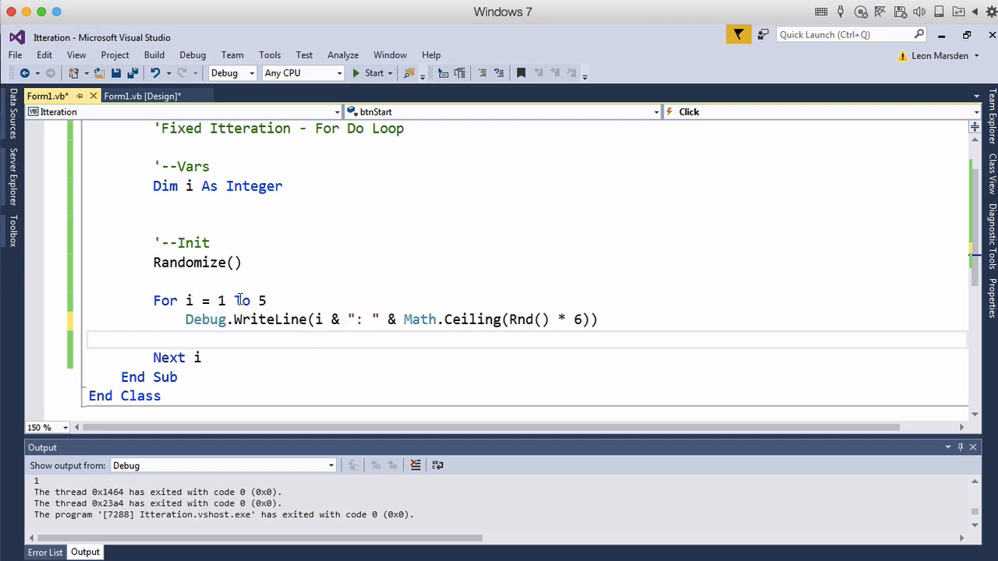
mouse_move(226, 299)
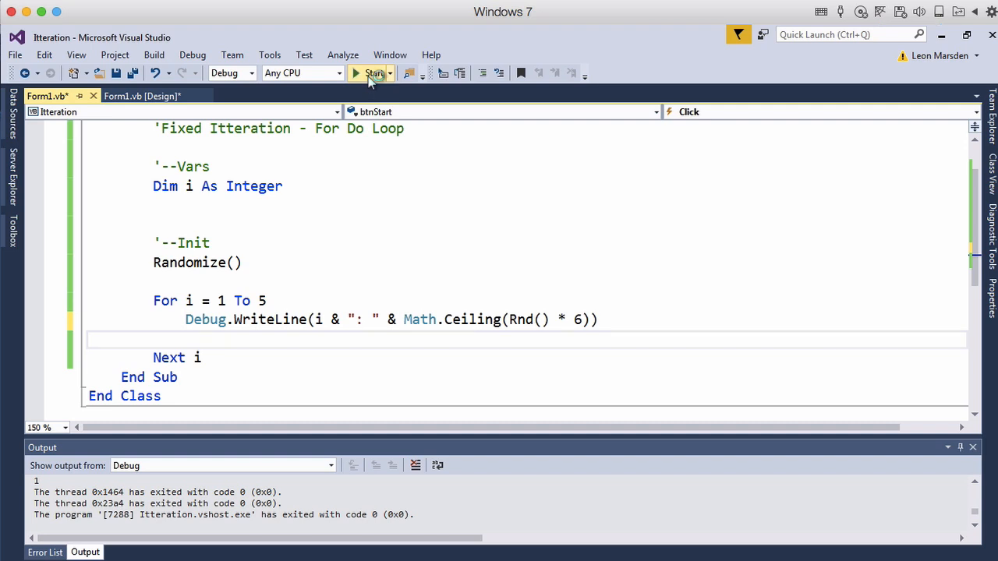
click(374, 73)
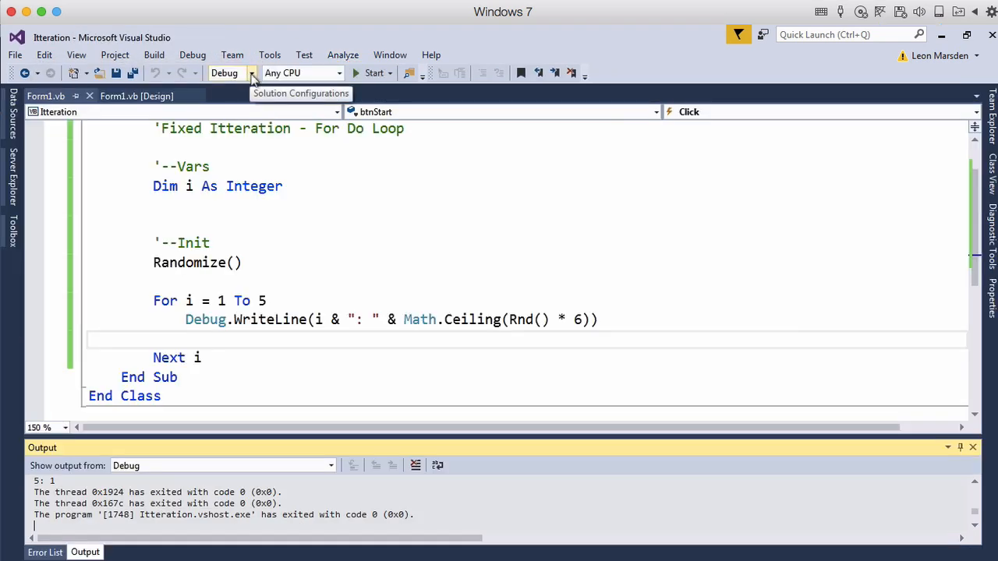
mouse_move(224, 325)
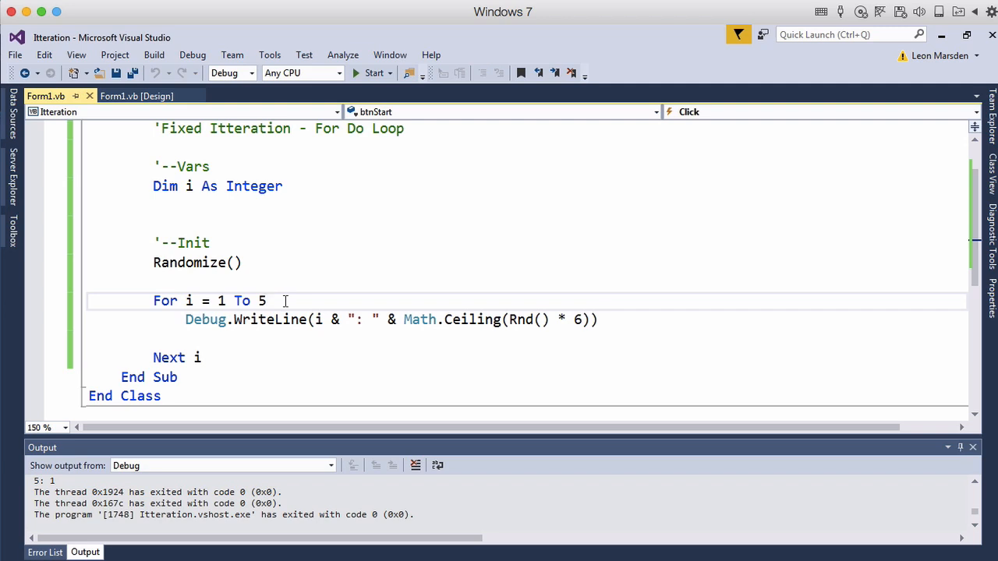
Make the For line read For i = 1 To 10 Step 2 and run it
text(s)
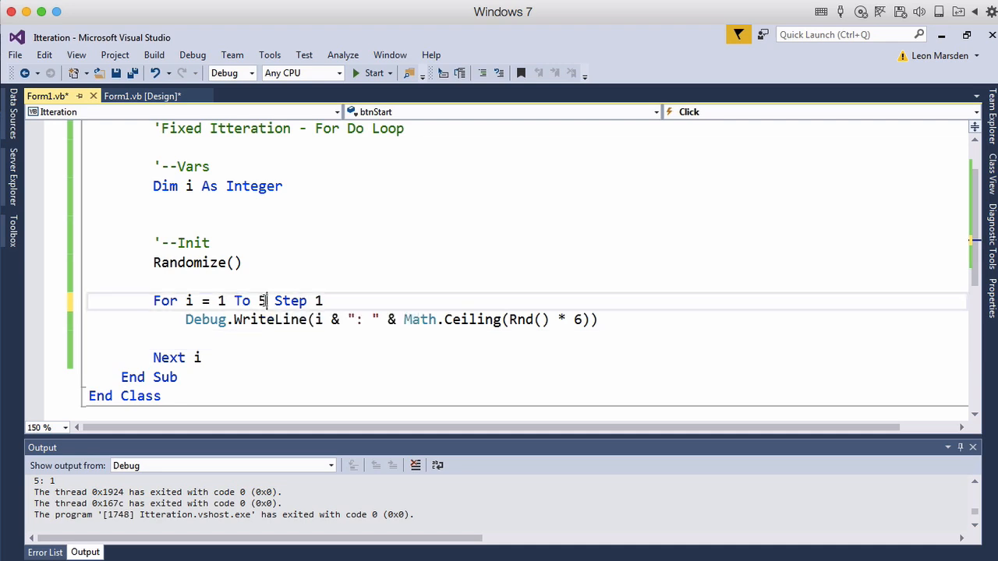
text(0)
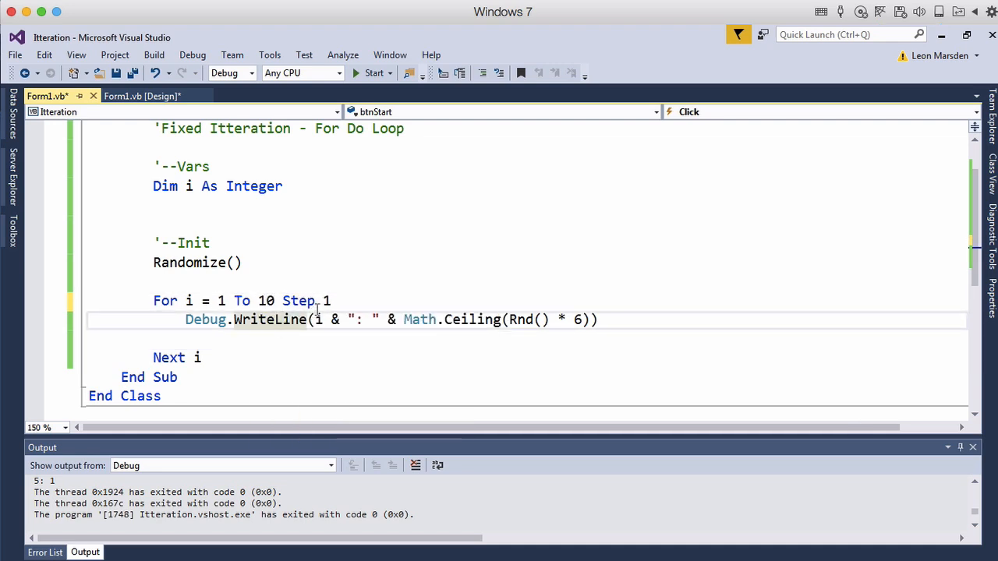
text(2)
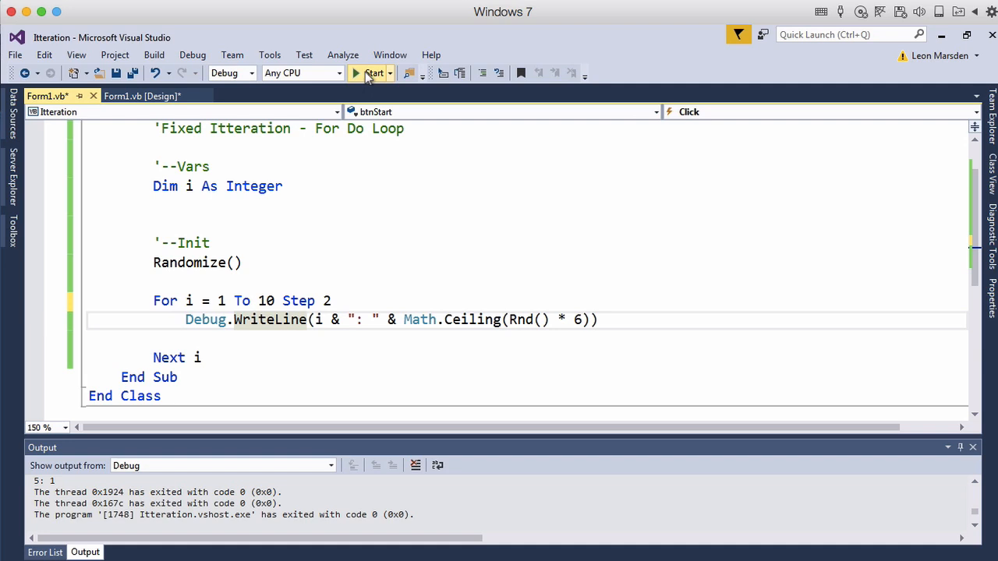
click(372, 73)
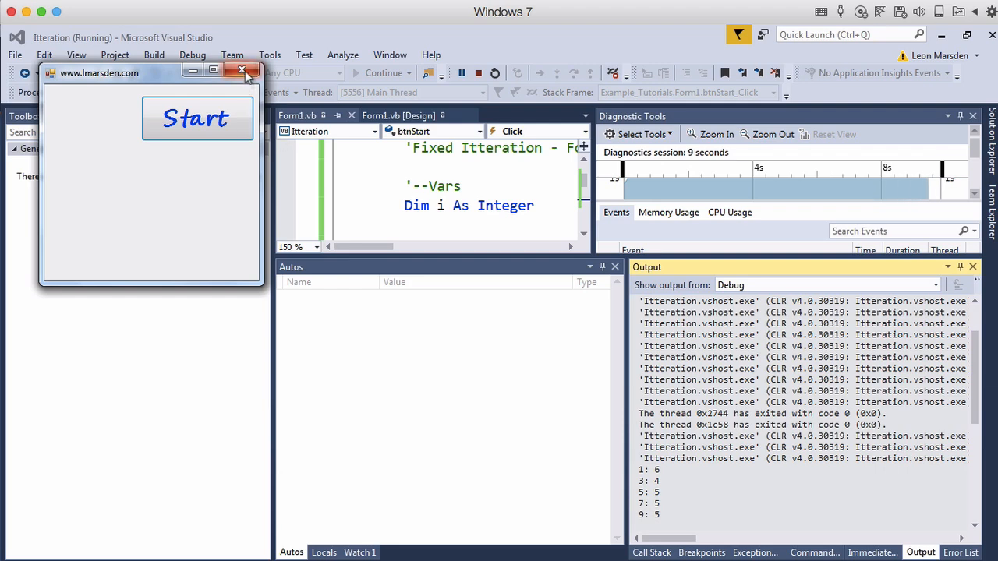
mouse_move(243, 70)
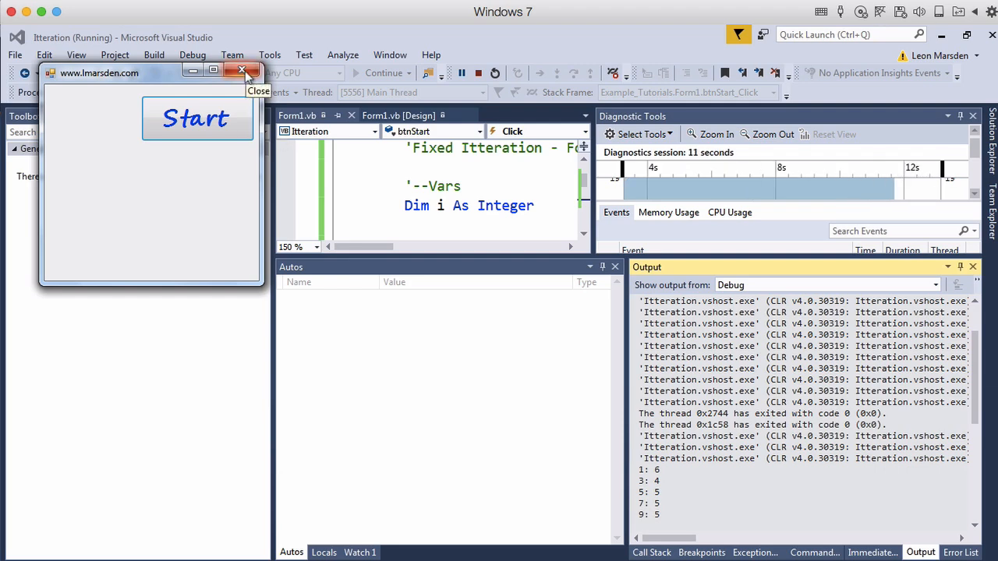
Close the running form after reviewing the odd-index output
click(242, 70)
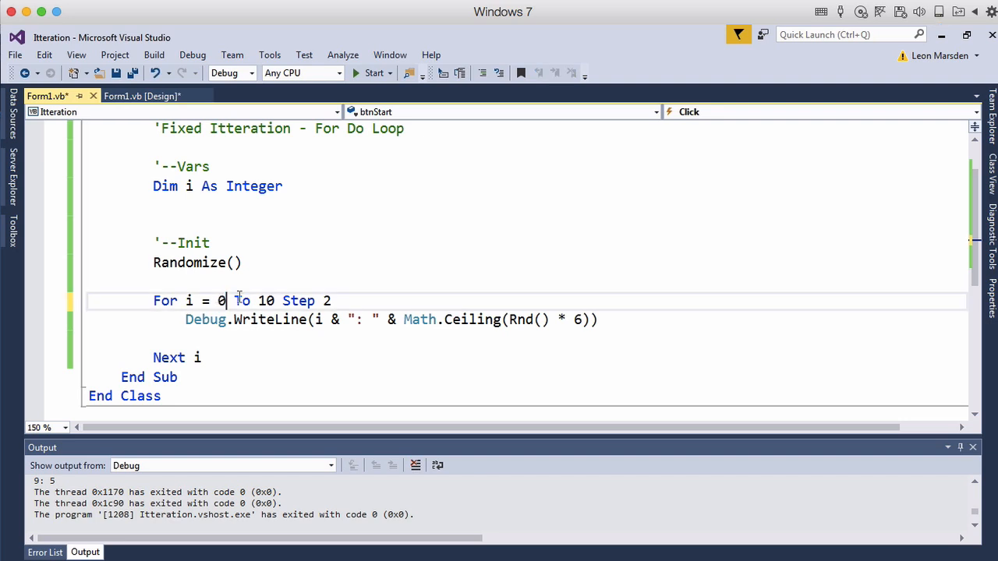
Change the loop end to To 50, run it, and review rolls for indices 0 through 50
text(5)
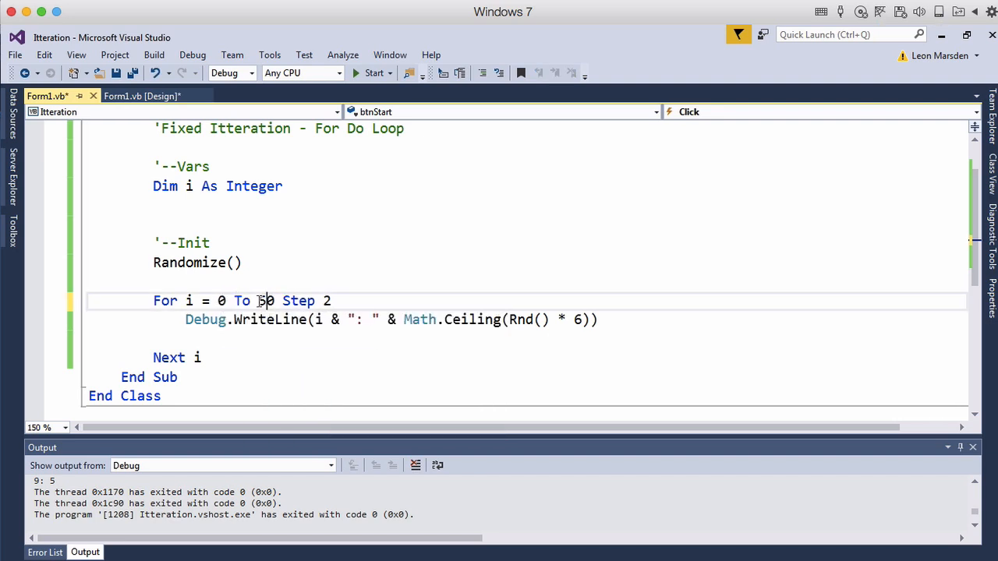
text(0)
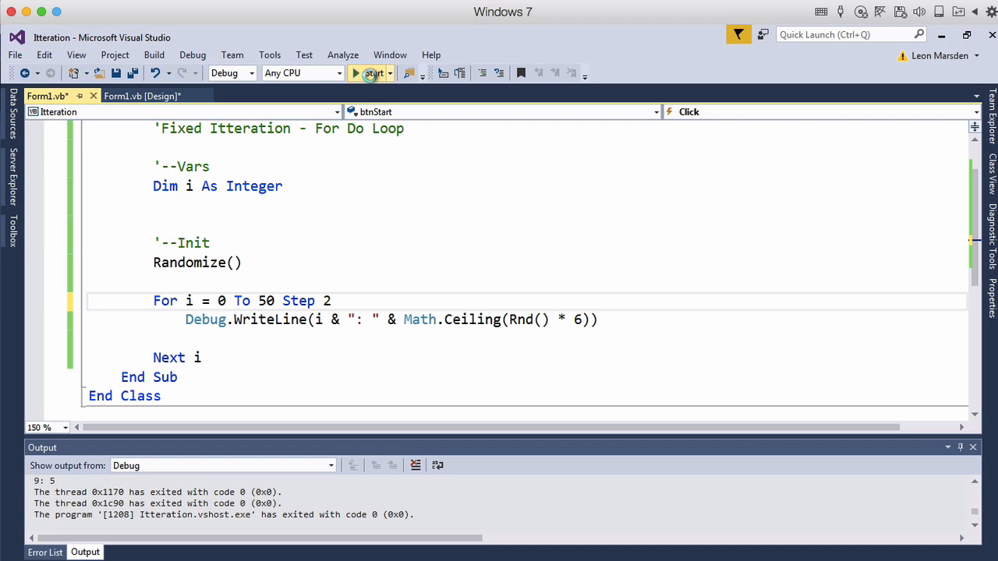
click(374, 73)
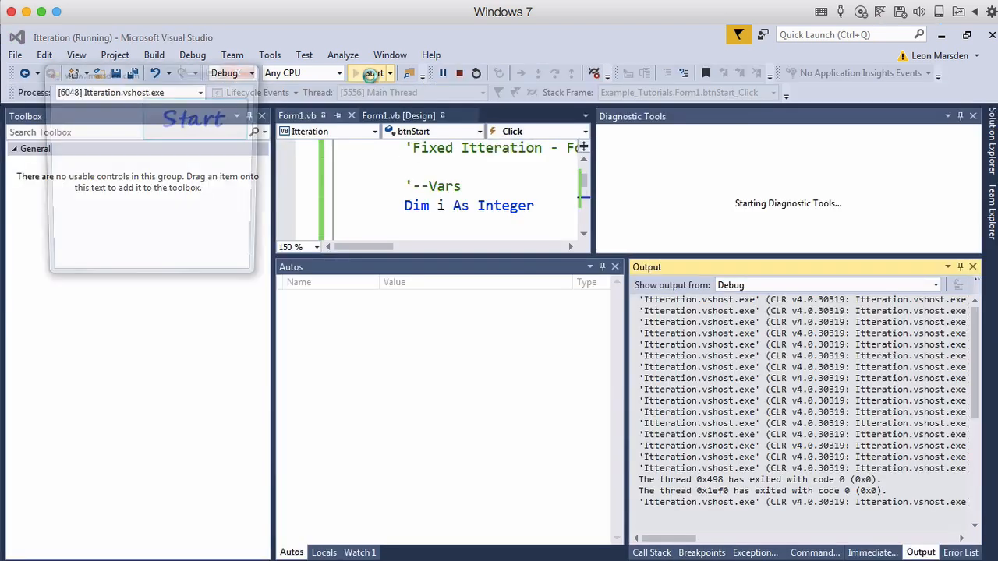
click(196, 119)
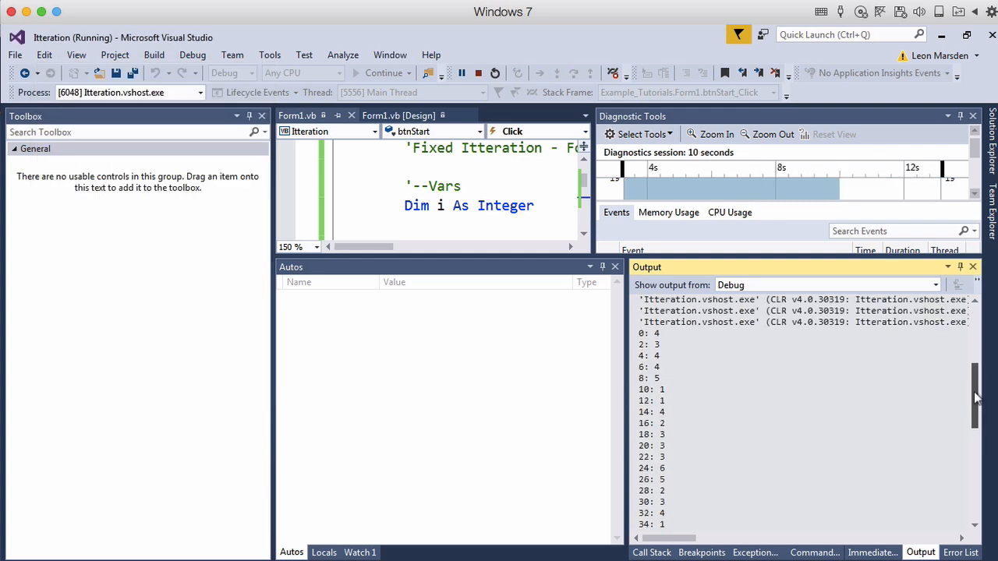
scroll(down, 3)
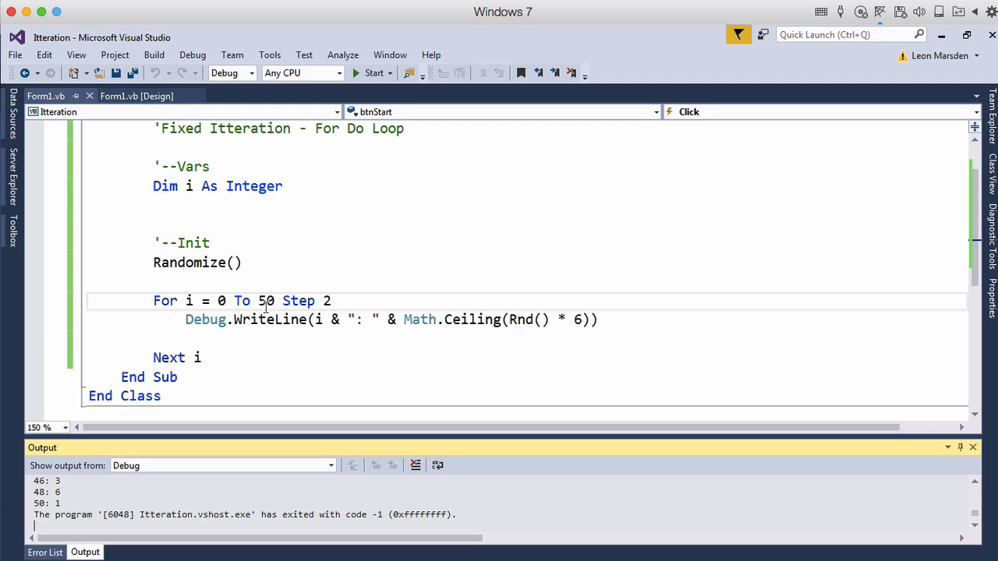
mouse_move(358, 271)
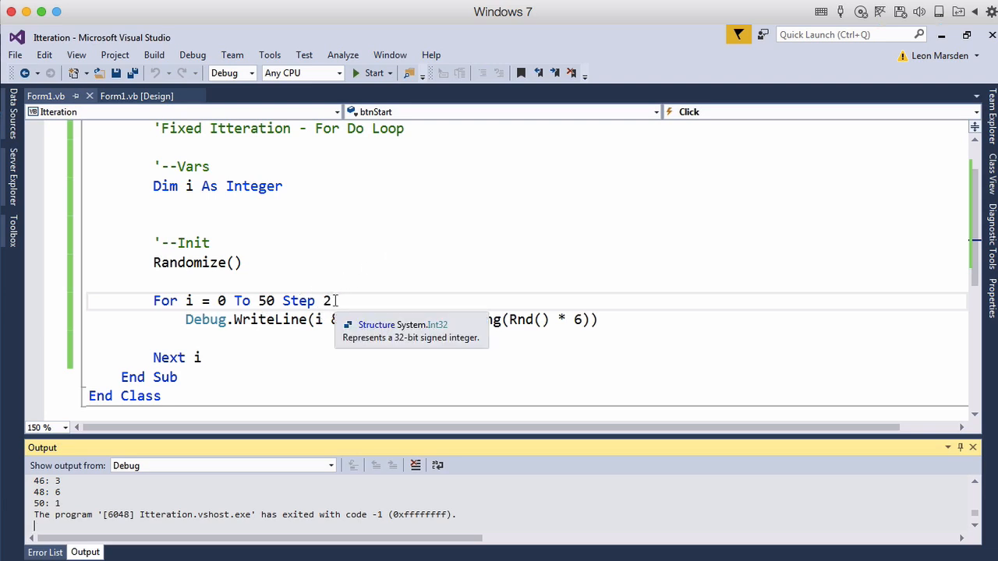
mouse_move(386, 222)
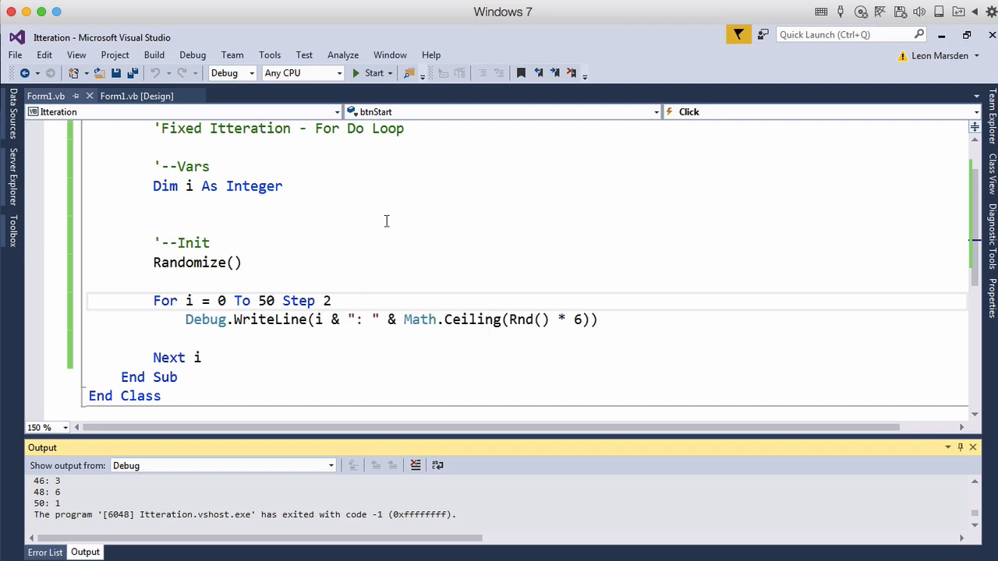
mouse_move(283, 299)
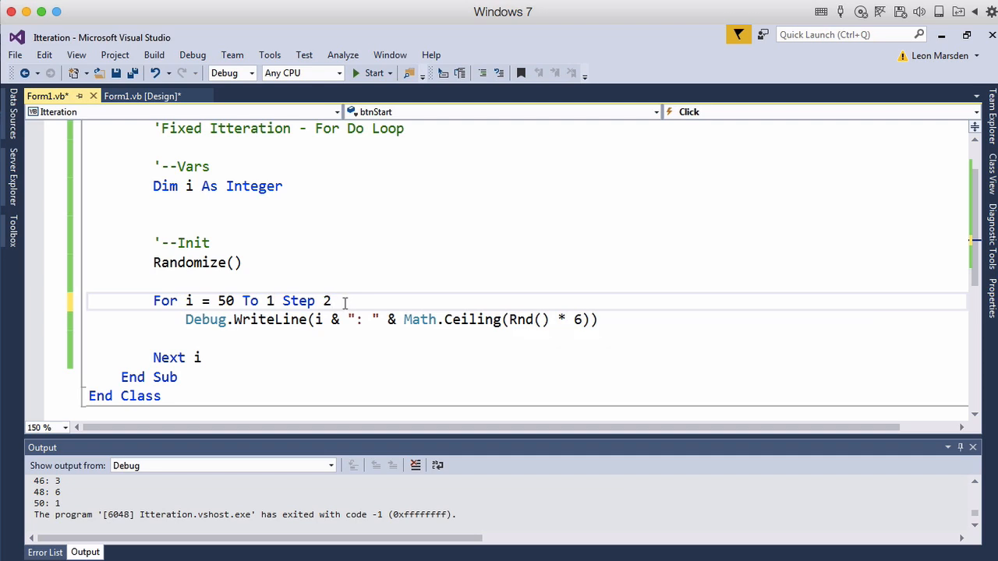
Set the loop to For i = 50 To 1 Step -1 so it counts down
text(-)
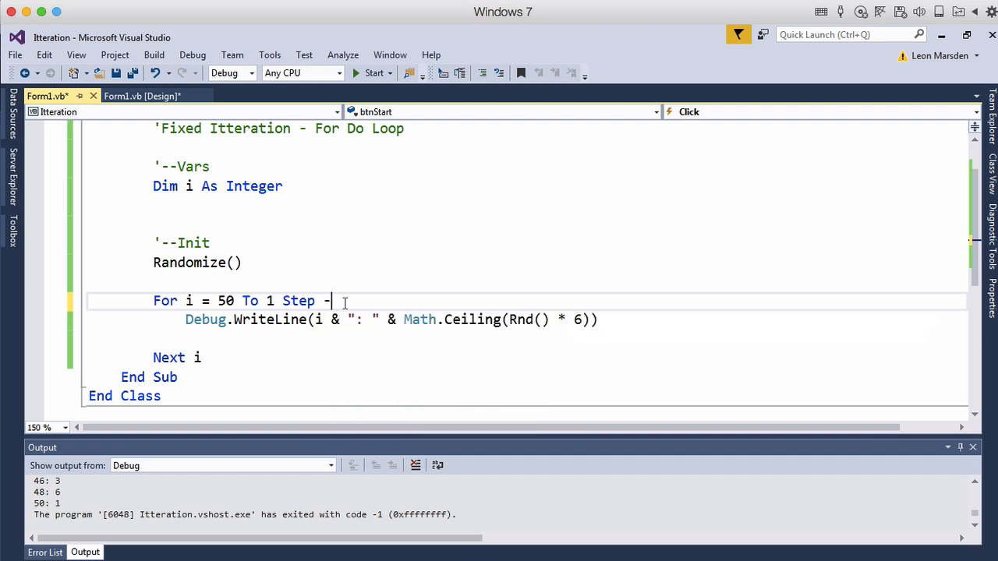
text(1)
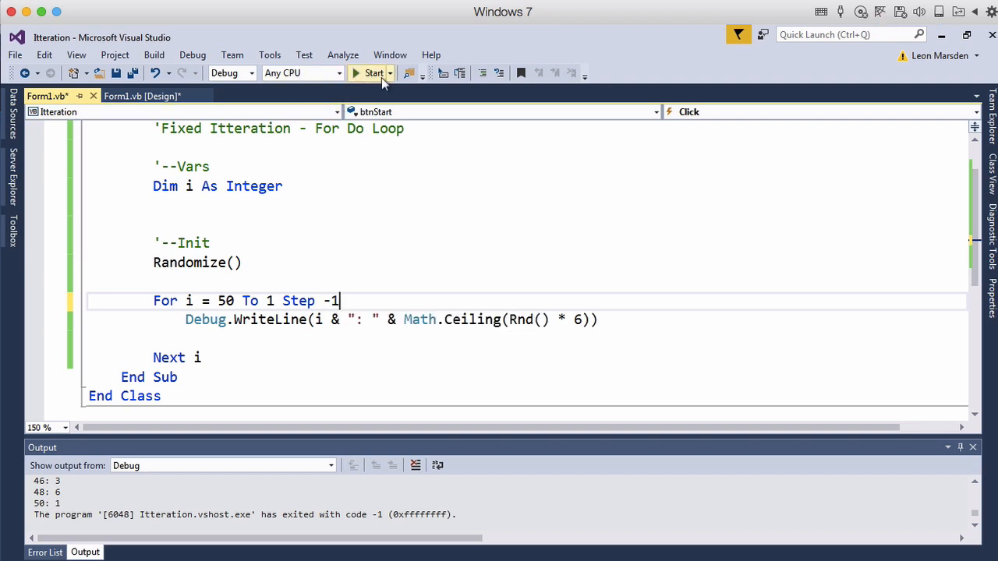
Run the program, watch the countdown with dice rolls in Output, then close the form
click(374, 73)
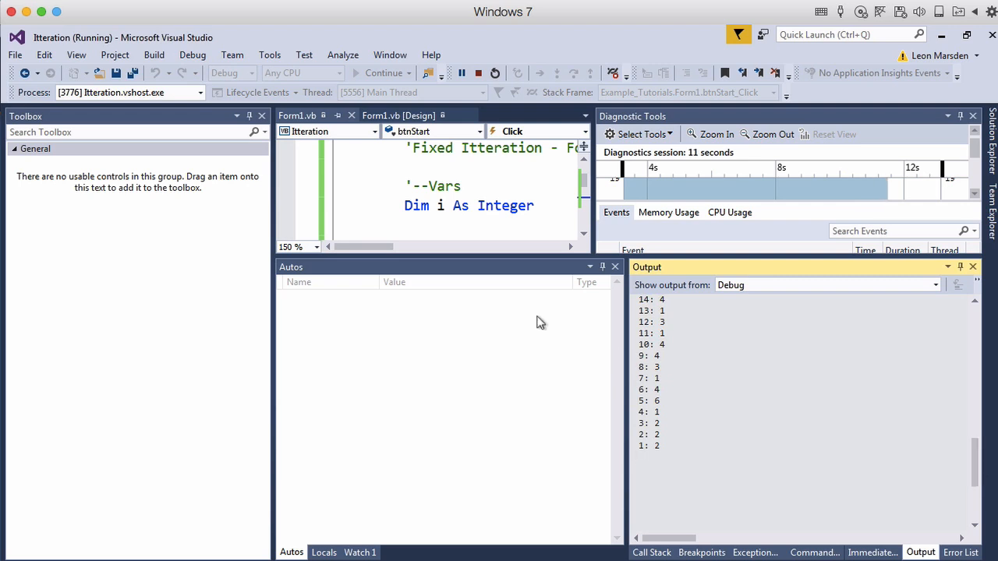
click(477, 73)
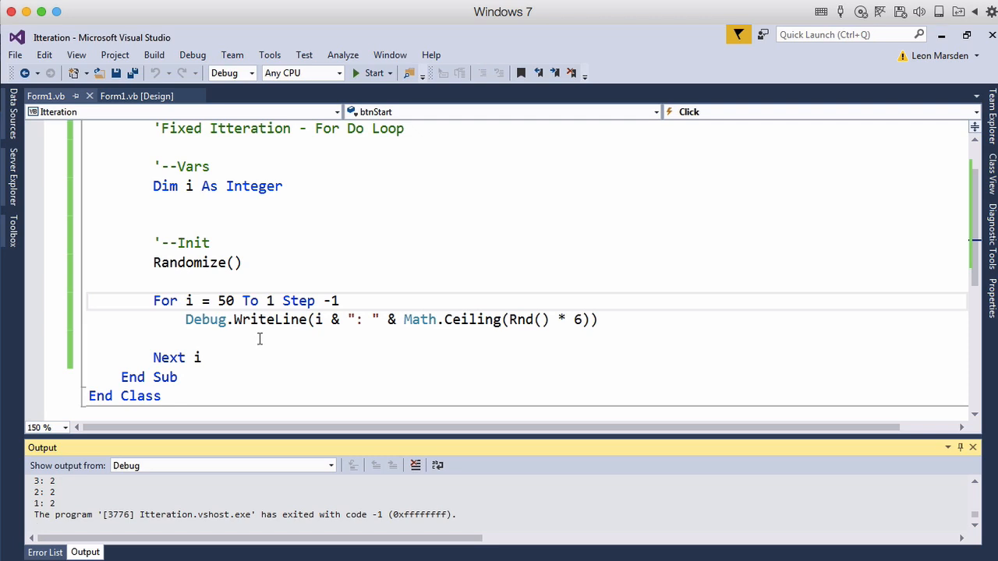
Add an 'If i = 27 Then ... Exit For ... End If' block inside the loop
click(256, 340)
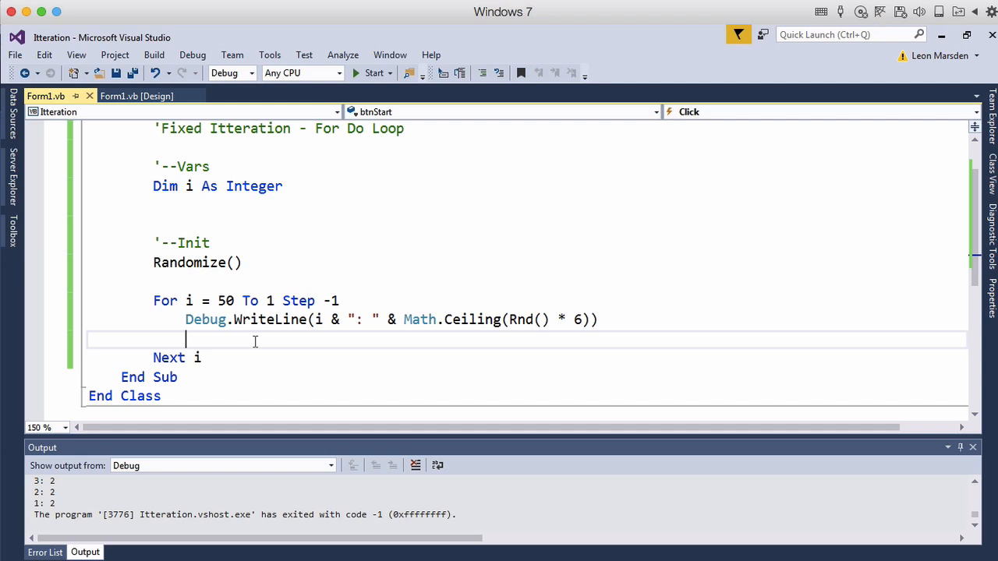
text(If)
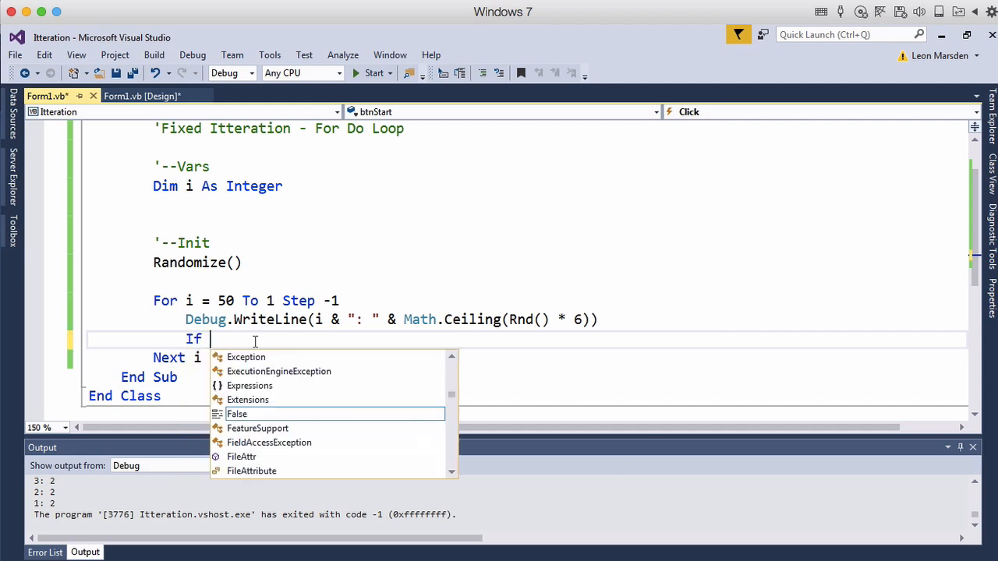
text(i =)
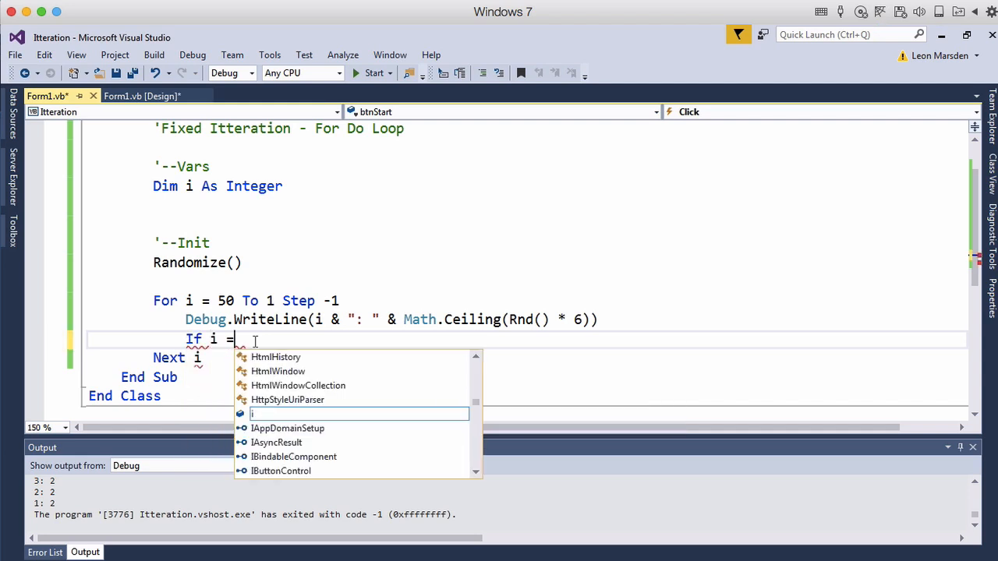
text(27 Then)
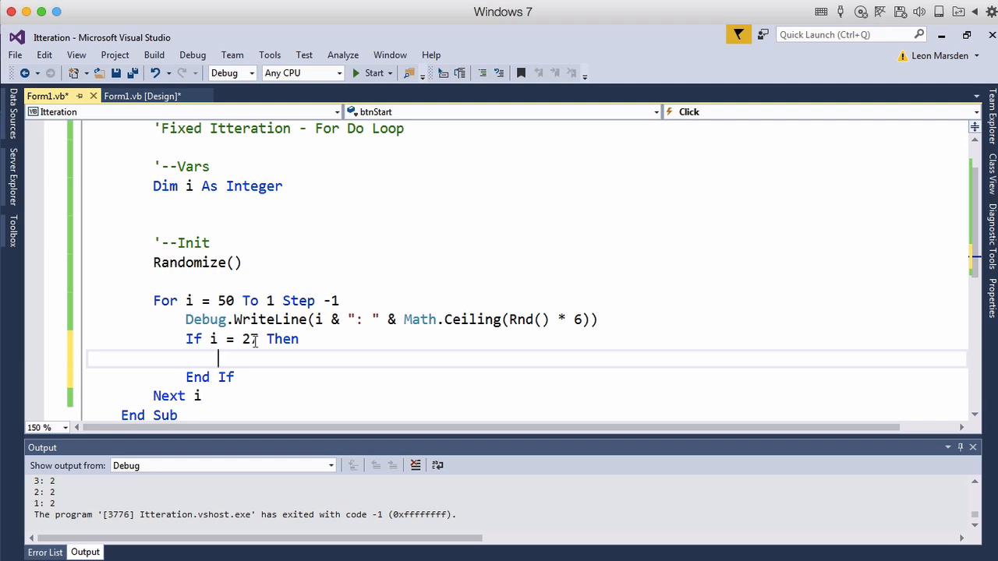
text(Exit For)
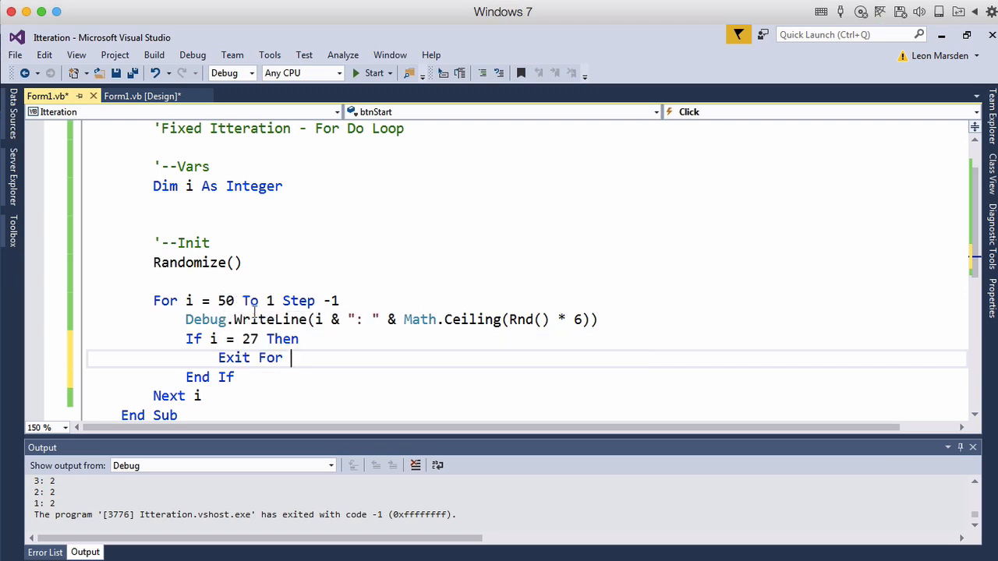
mouse_move(387, 323)
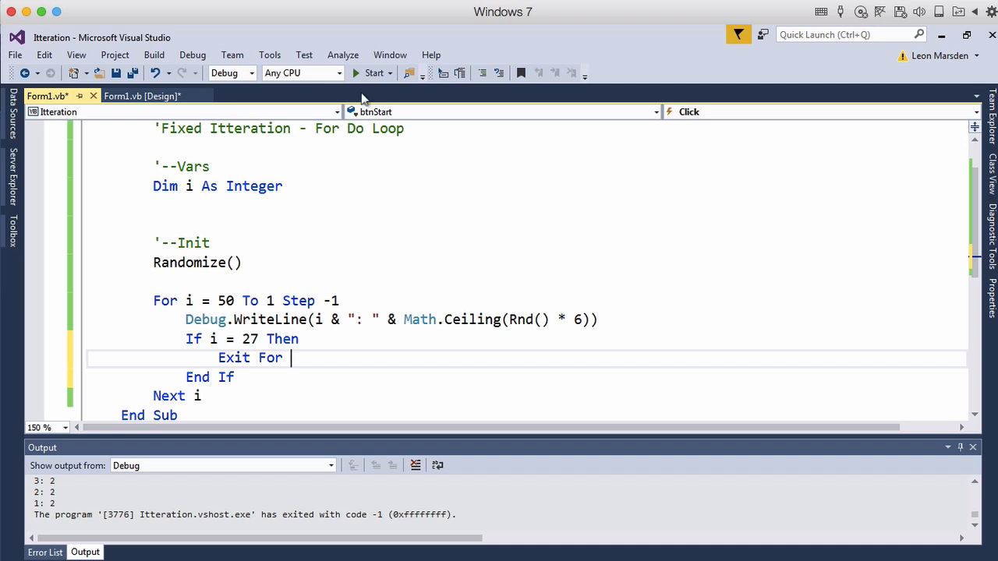
Run the program and trigger the loop so Output stops at 27
click(374, 73)
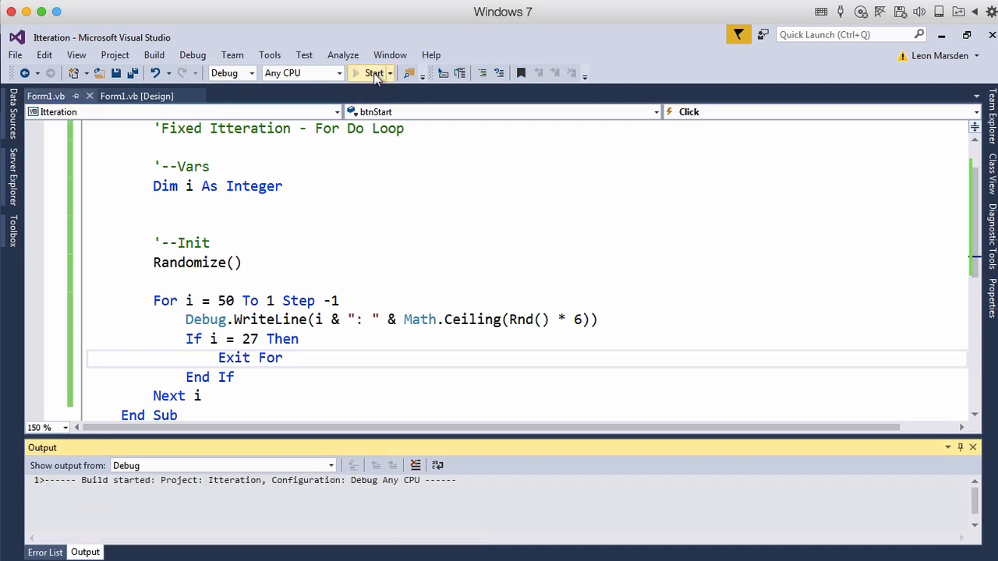
click(375, 73)
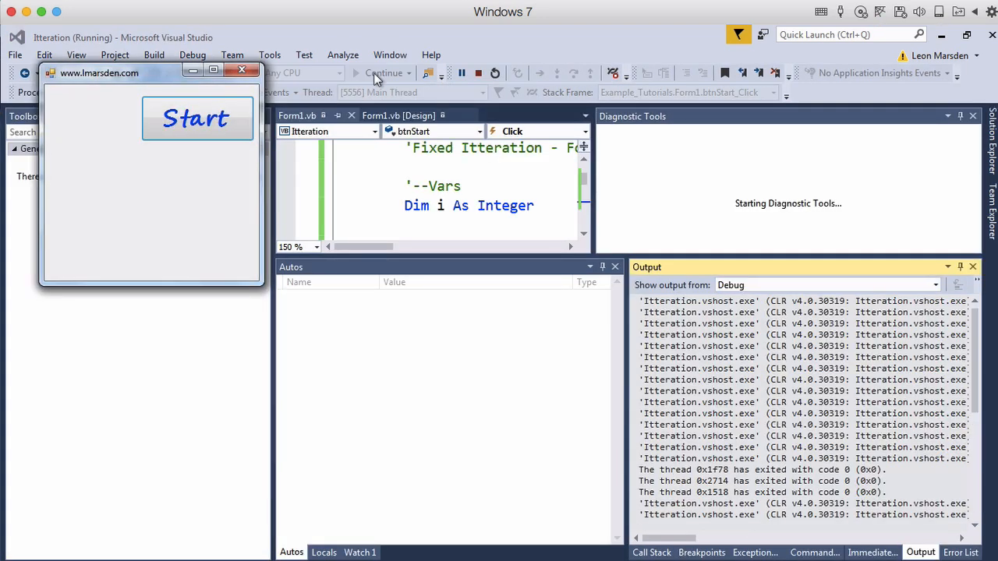
click(196, 118)
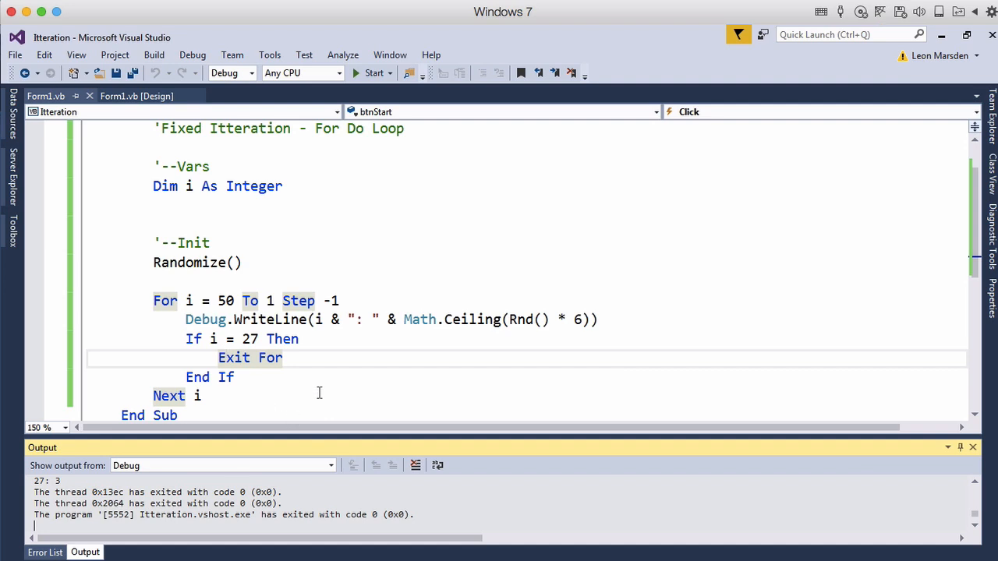
mouse_move(310, 390)
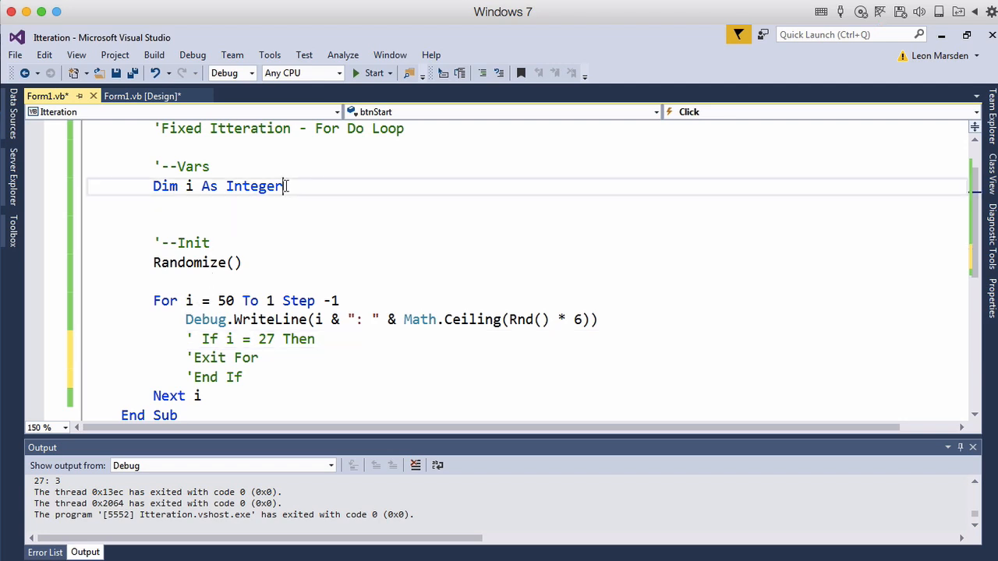
Declare 'Dim iStart, iStop, iStep As Integer' below the i declaration
key(enter)
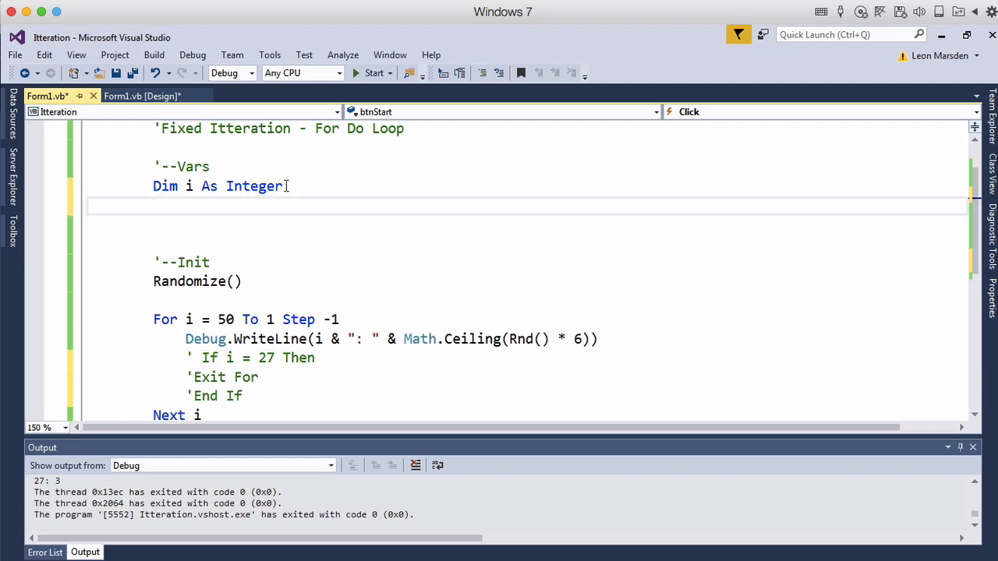
text(Dim iSta)
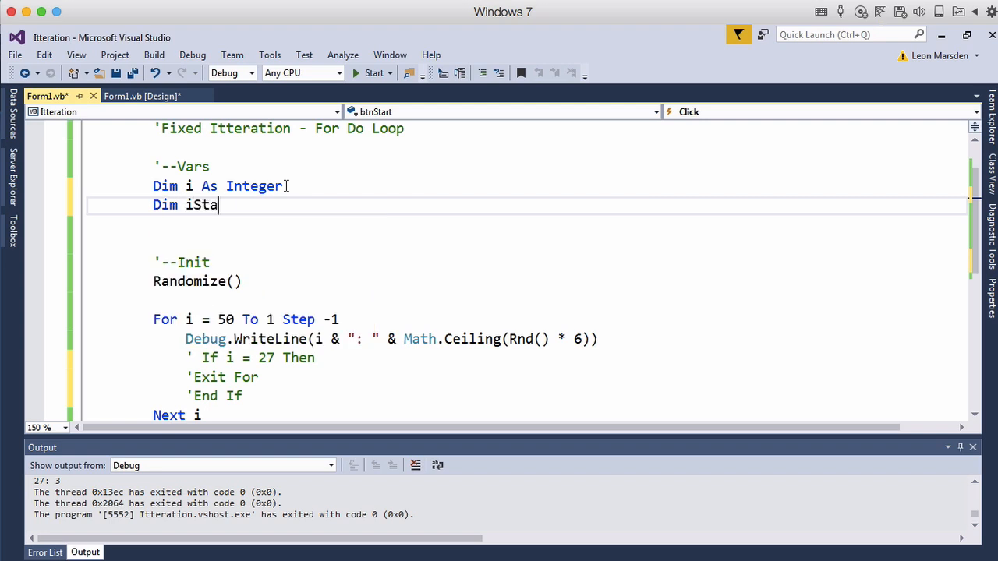
text(rt, iSt)
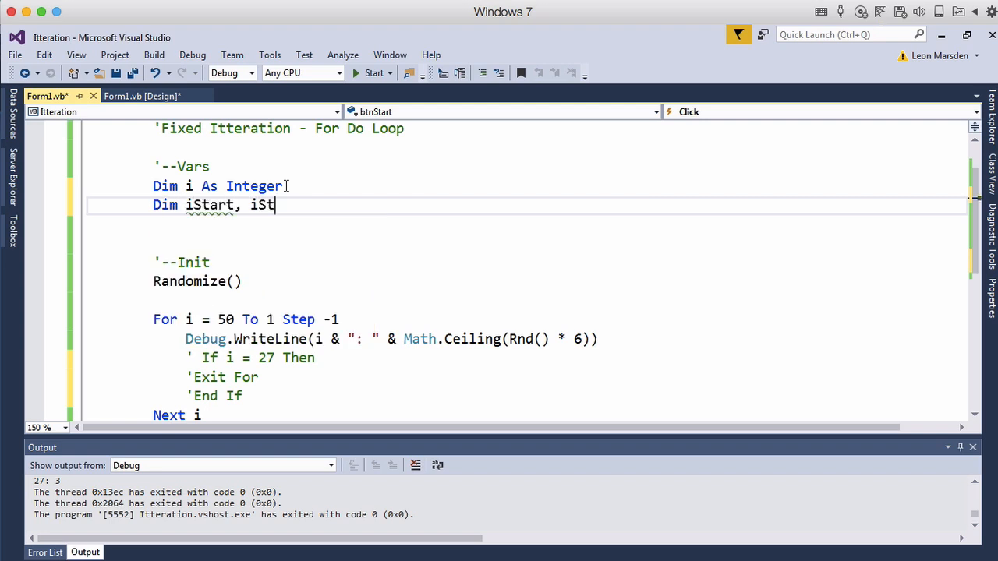
text(op, iStep As i)
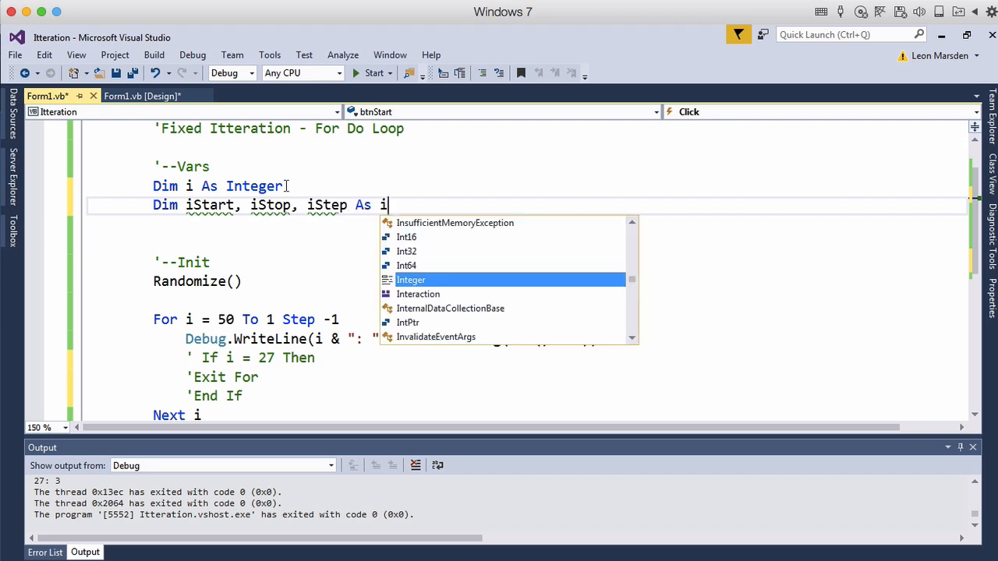
text(nteger)
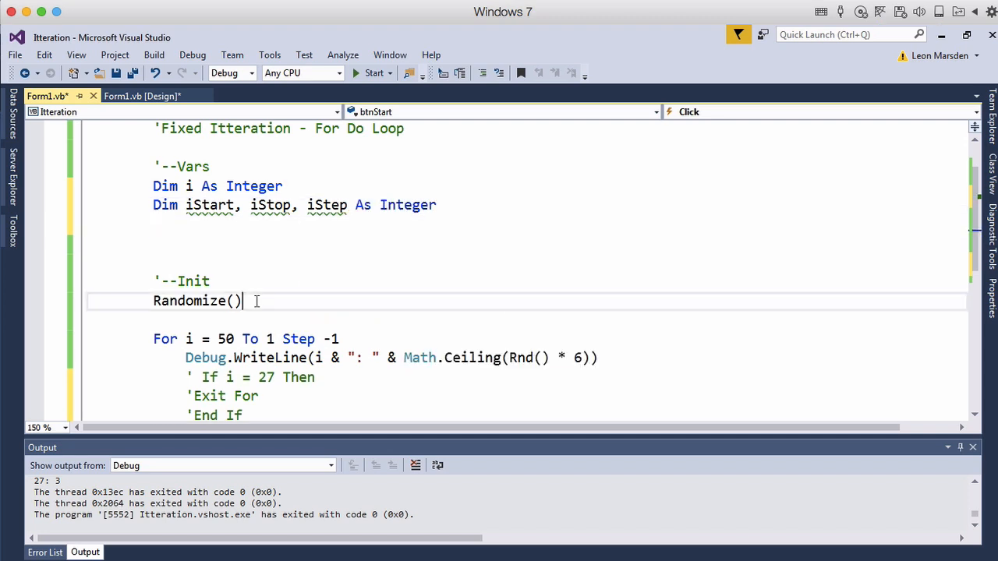
Assign iStart, iStop, iStep after Randomize() and rewrite the For line as iStart To iStop Step iStep
key(enter)
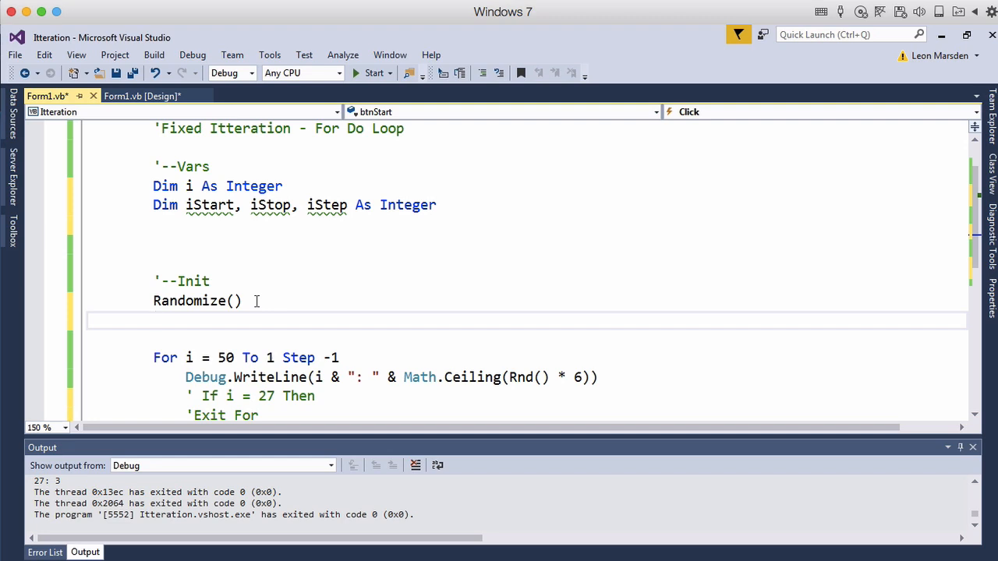
text(iStart = 1)
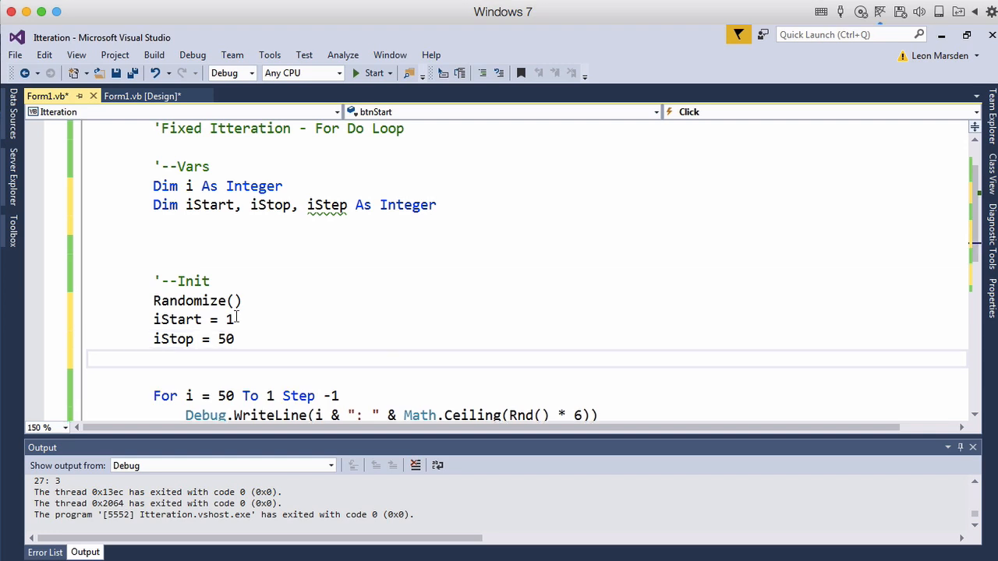
text(iStip)
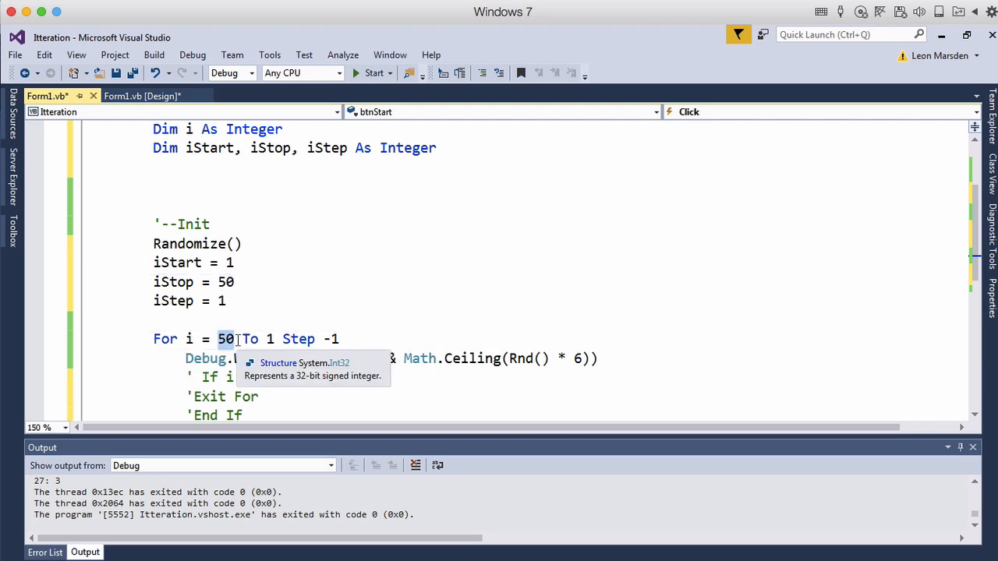
text(iStart)
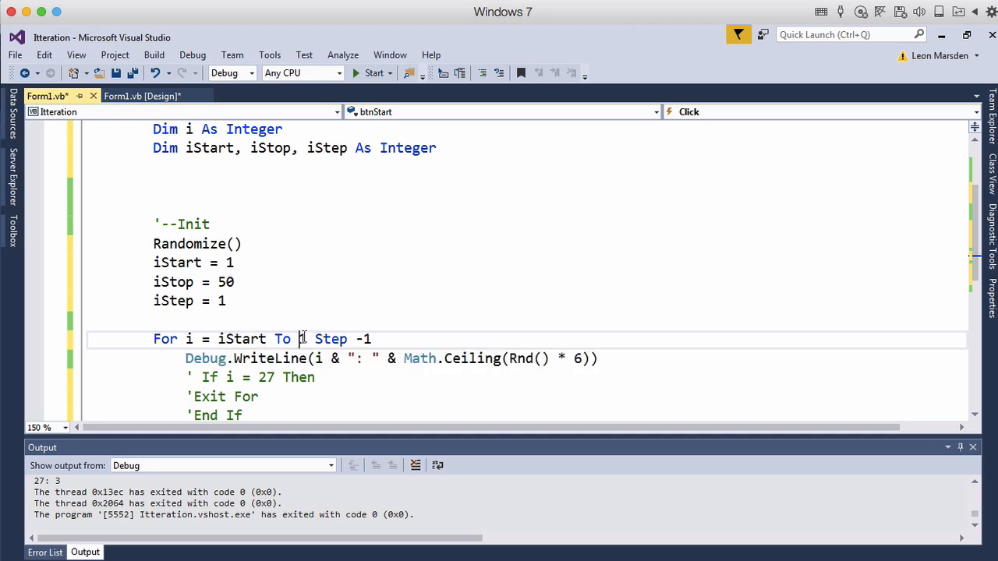
text(iStop)
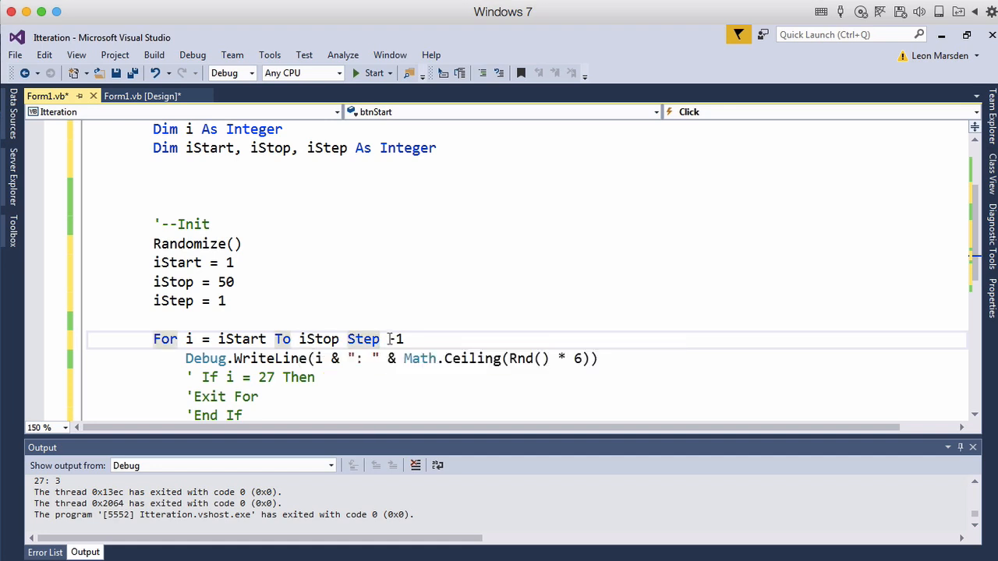
text(i)
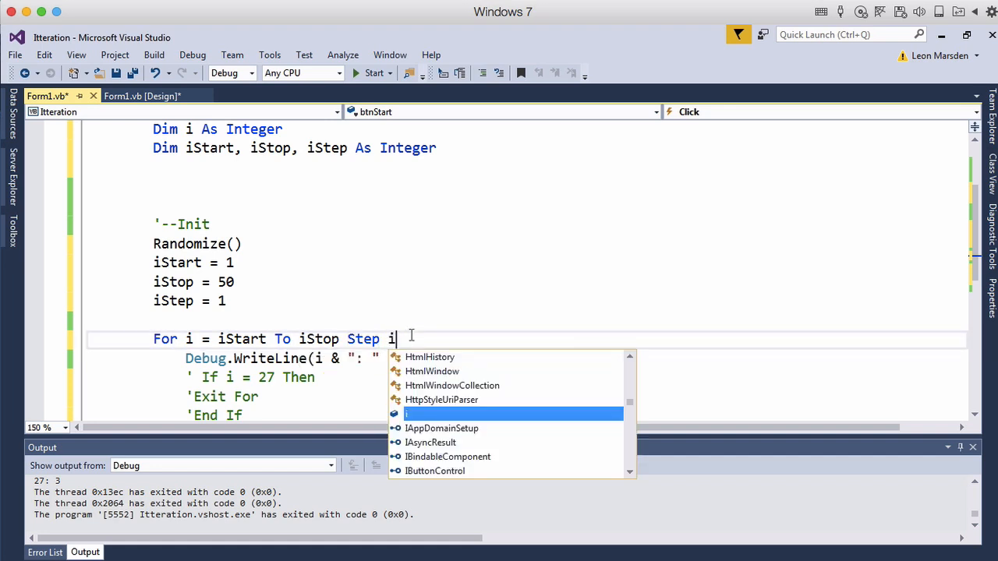
text(ste)
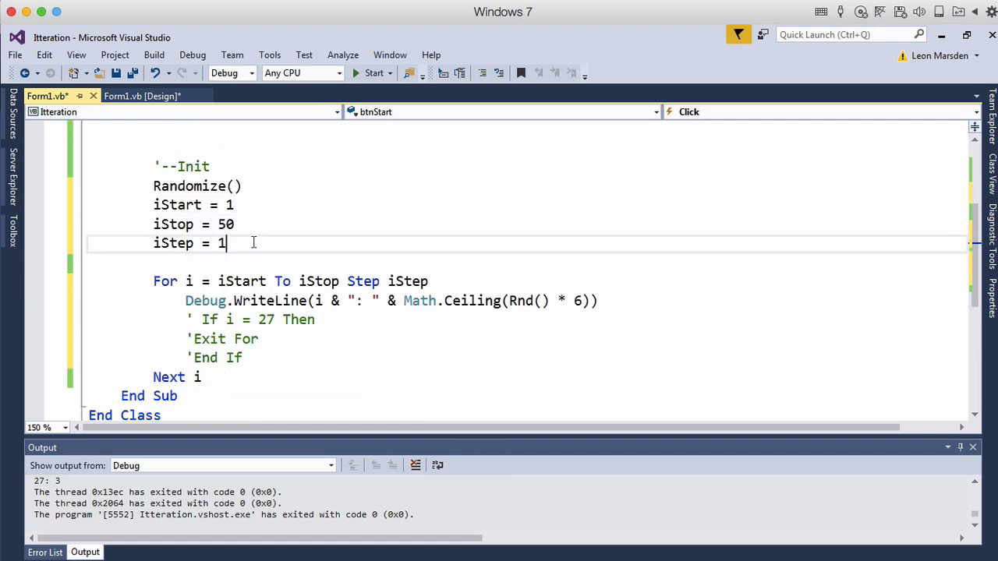
Add 'iStart = InputBox("Enter Start number")' below the starting values
key(enter)
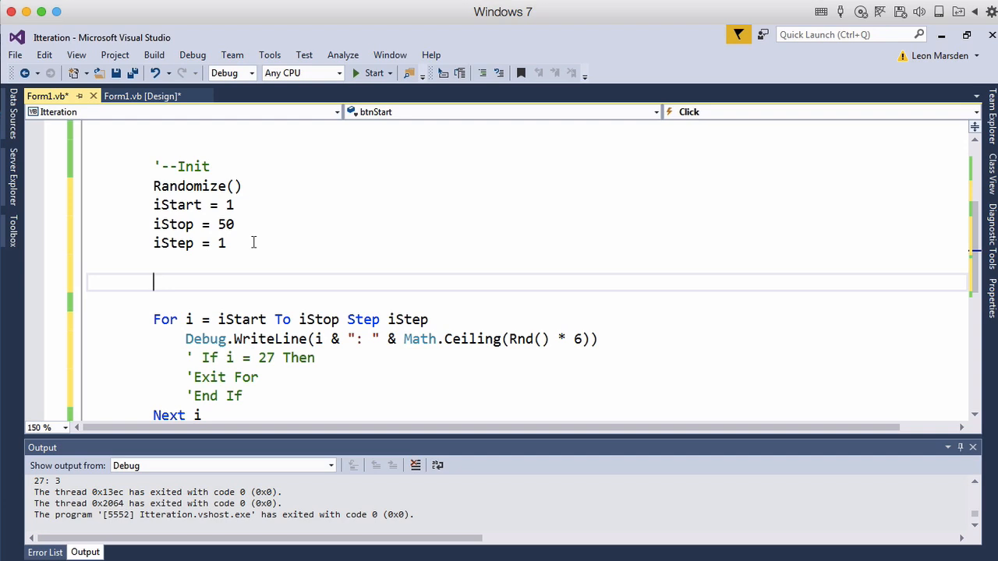
text(ist)
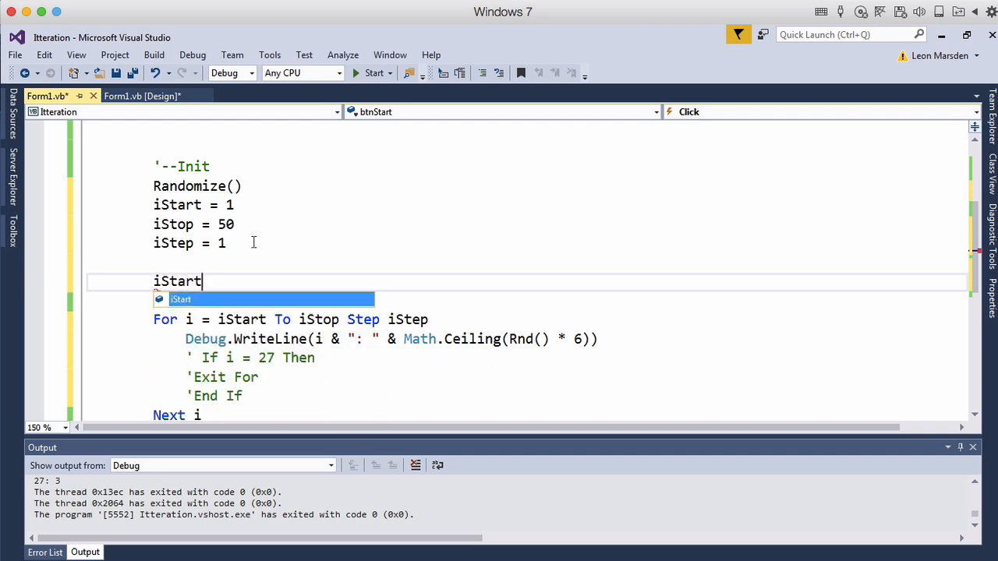
text(=)
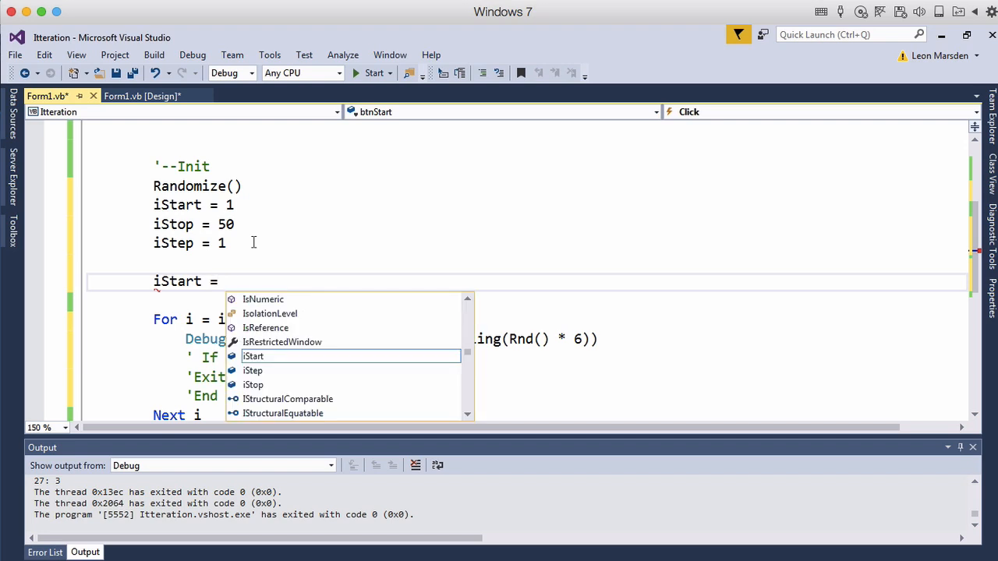
text(inputbo)
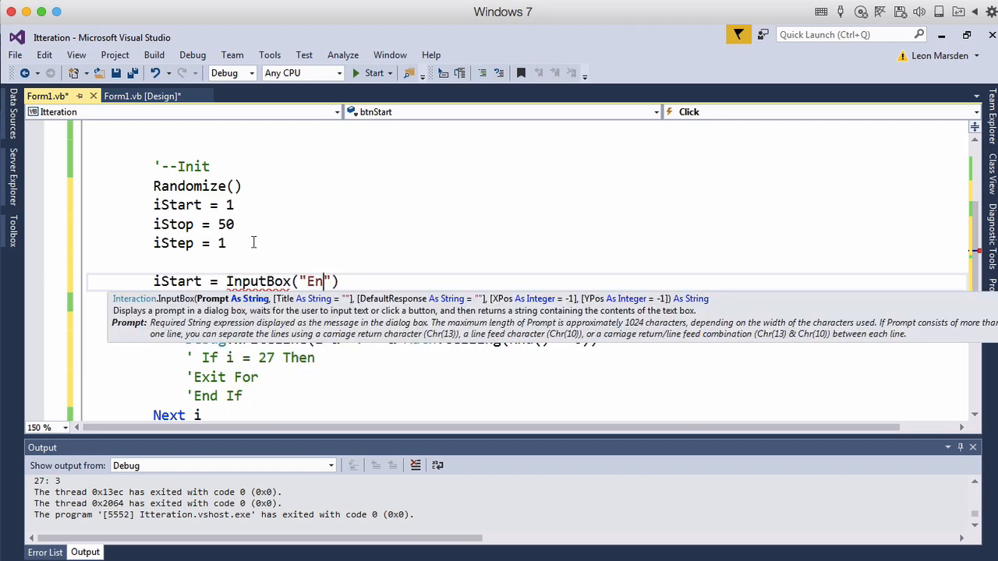
text(ter Start)
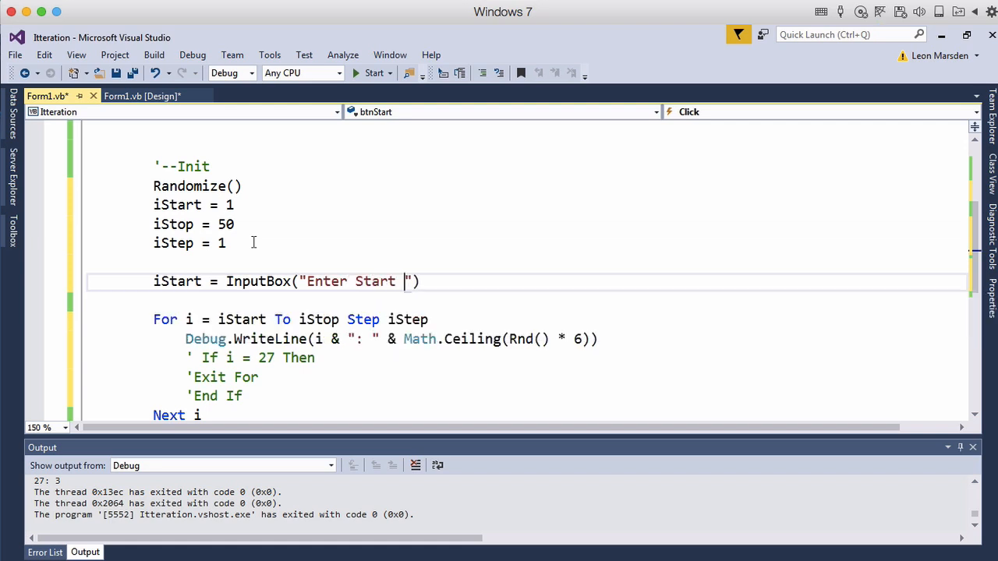
text(number)
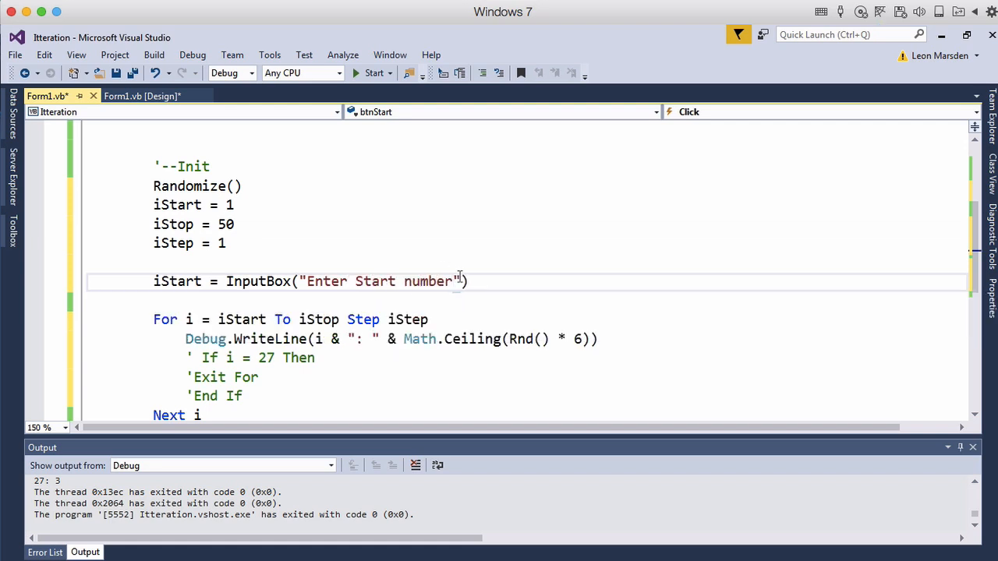
Add InputBox lines for iStop ('Enter Stop Number') and iStep ('Enter Step amount')
text(i)
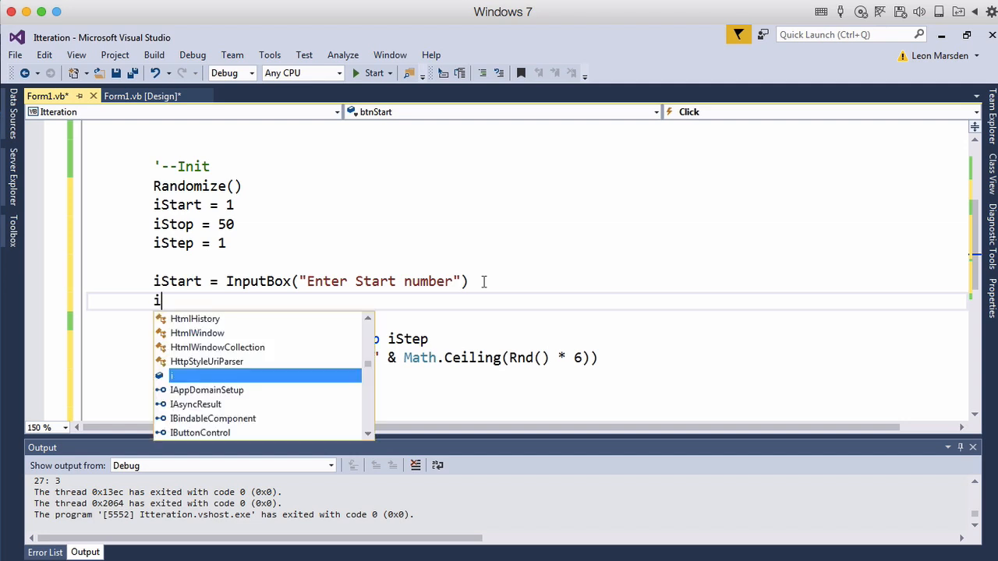
text(Stop = InputBox ()
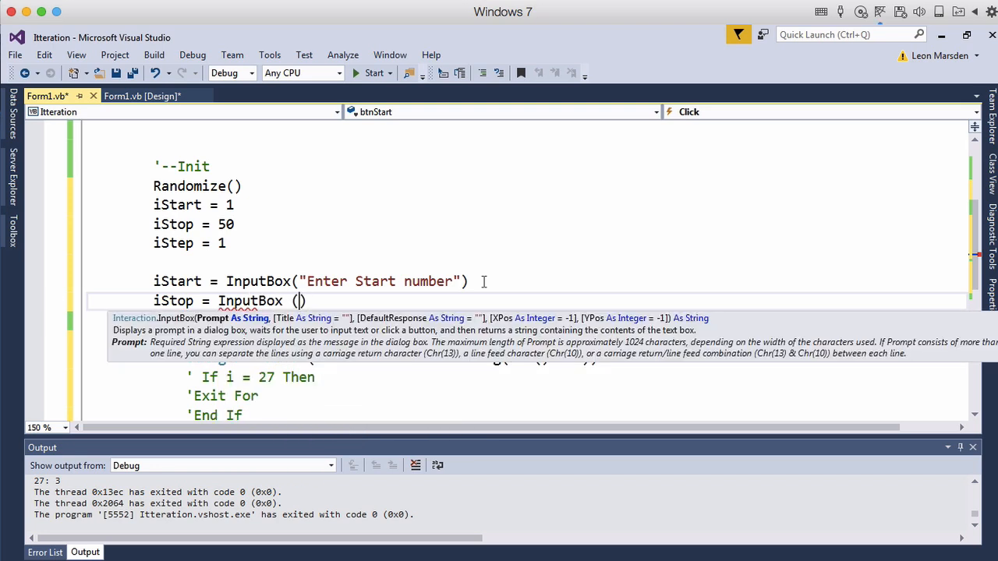
text(Enter ")
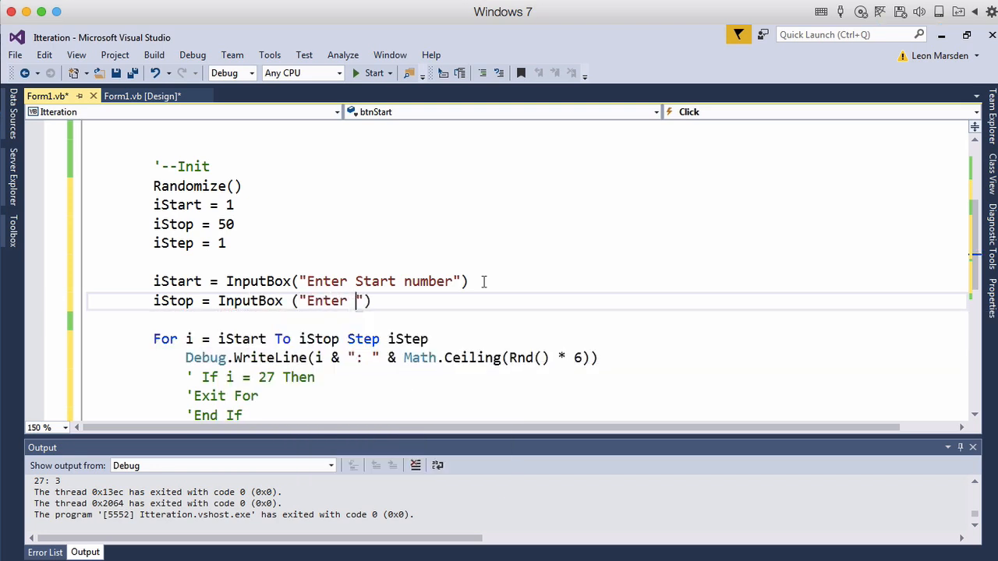
text(Stop Number)
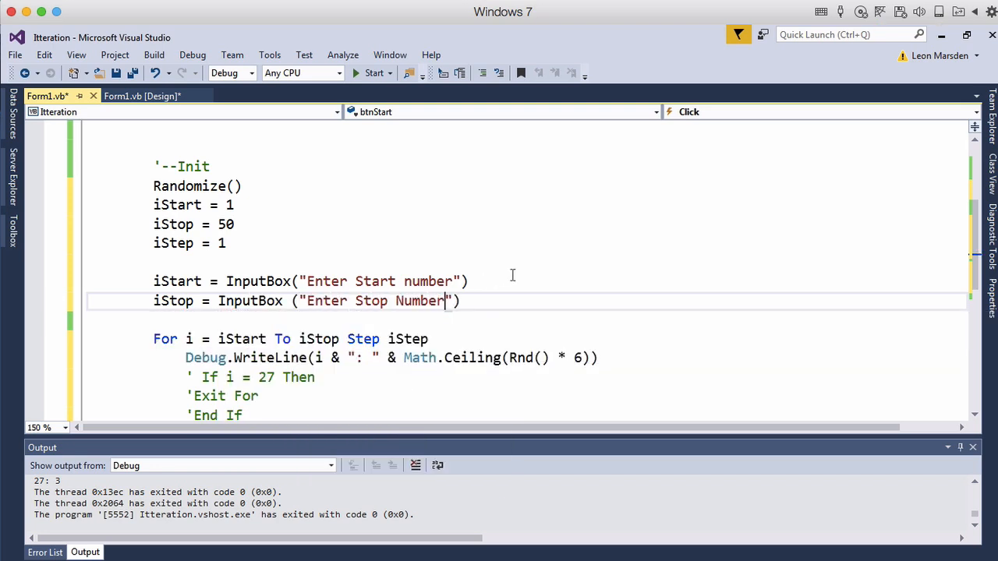
text(ist)
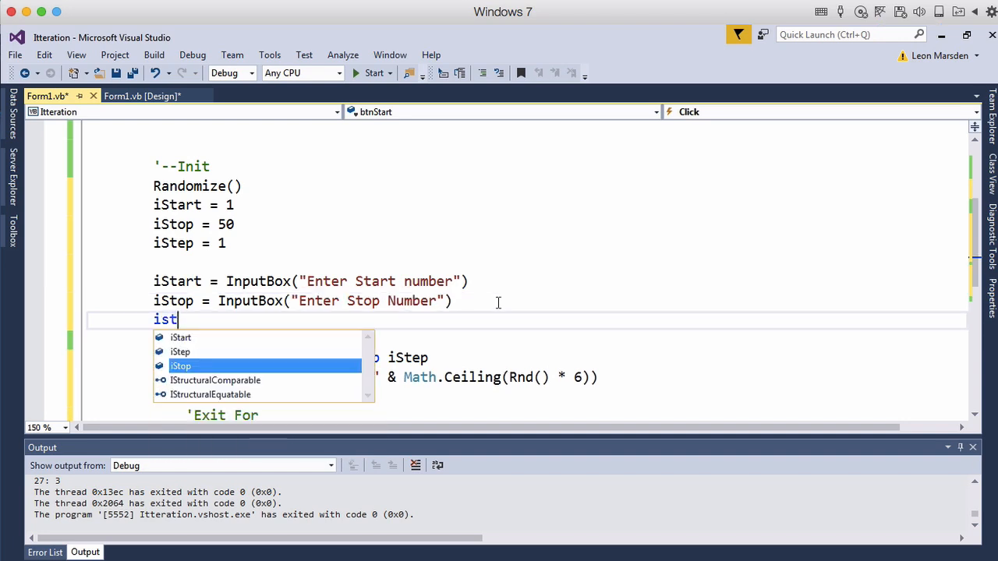
text(ep =)
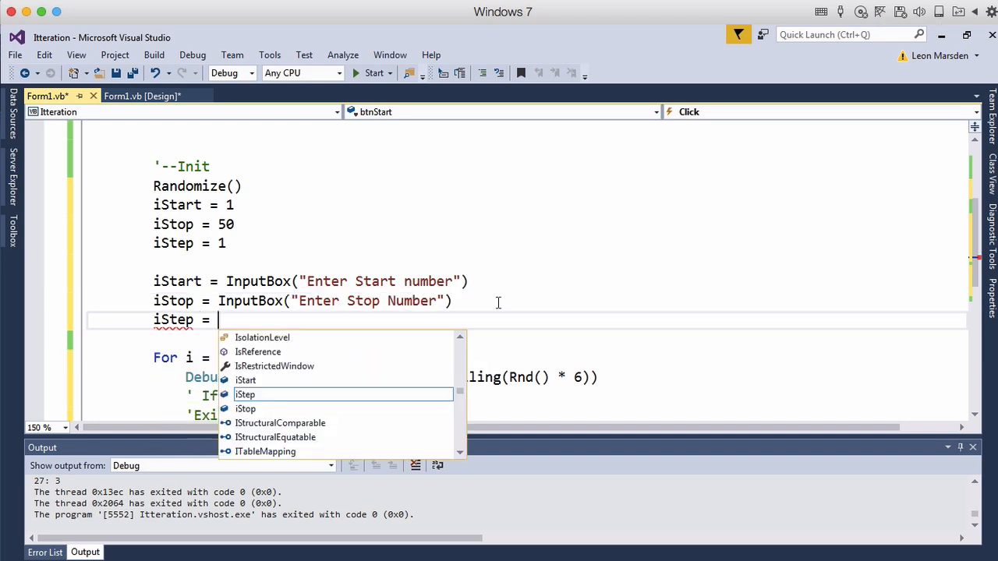
text(InputBox()
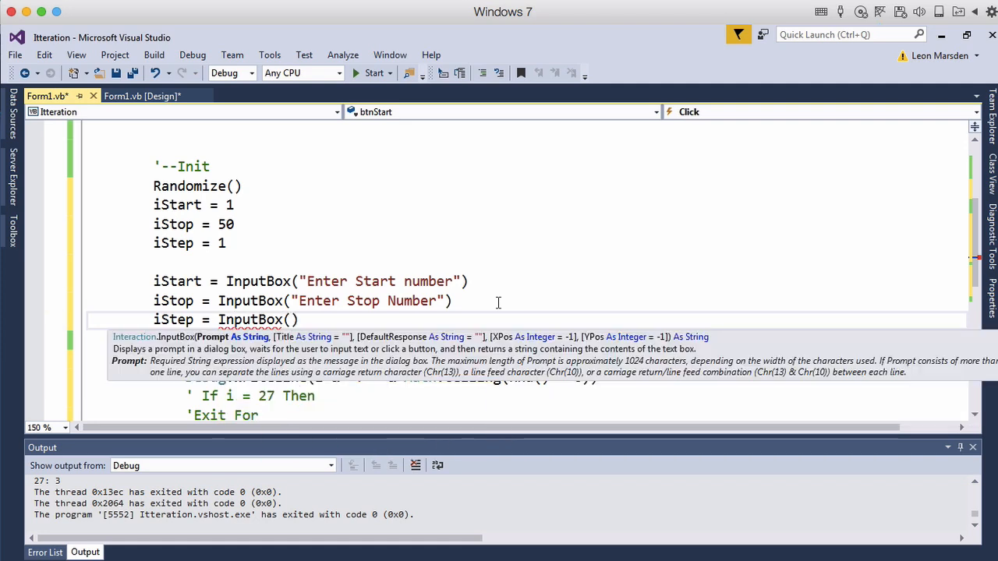
text(Enter Step amount")
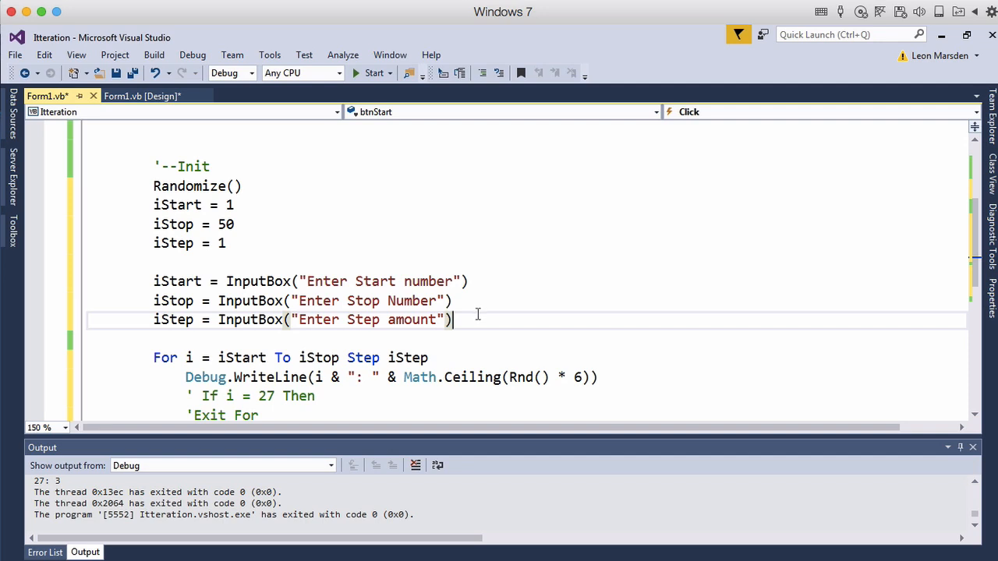
mouse_move(476, 320)
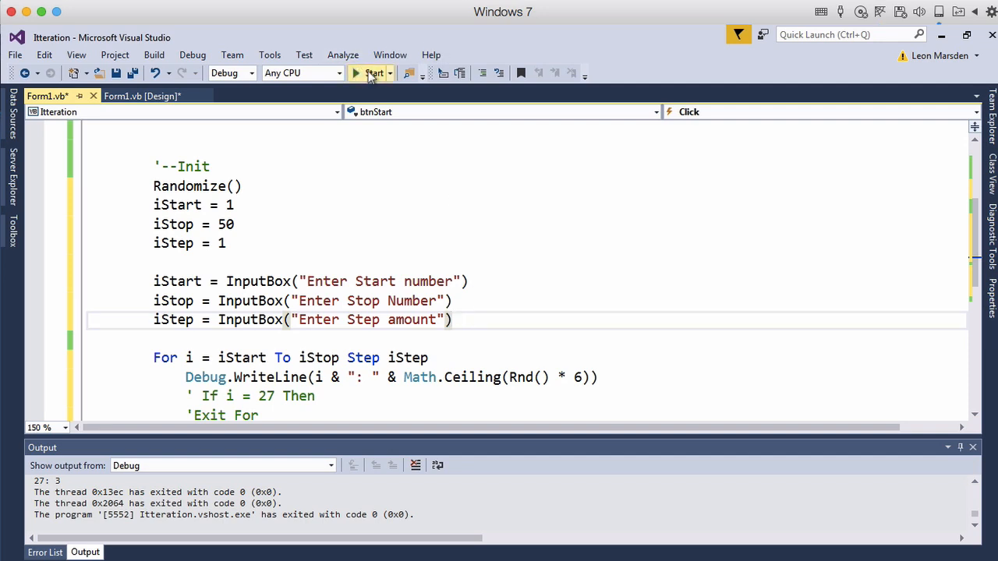
Run the form and answer the start, stop (30) and step prompts from the Start button
click(374, 73)
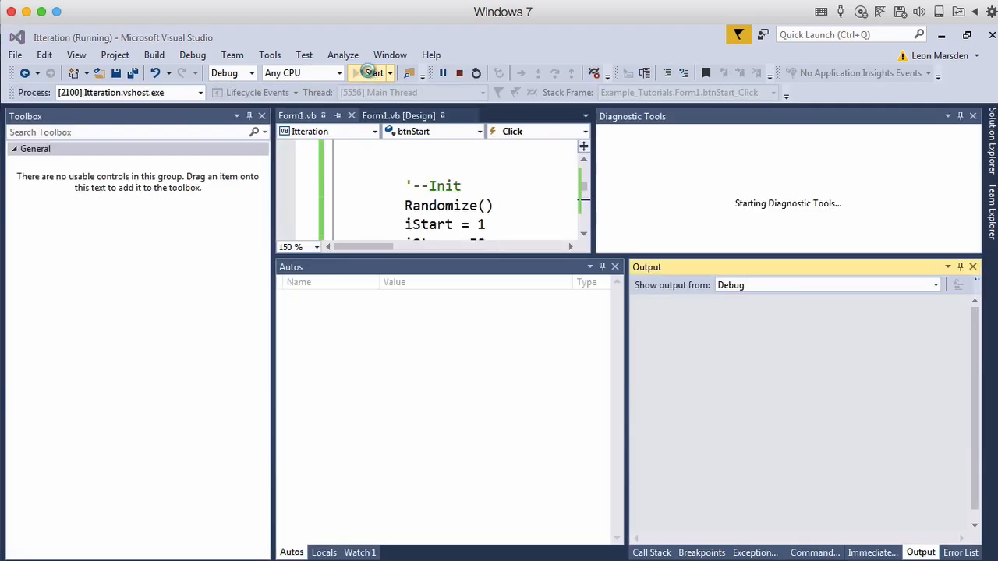
click(196, 118)
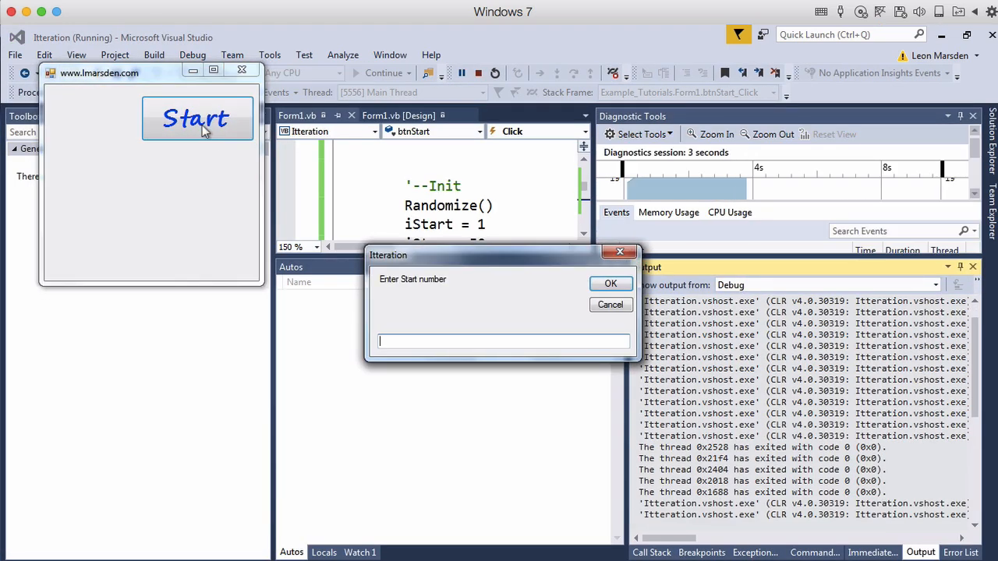
click(611, 284)
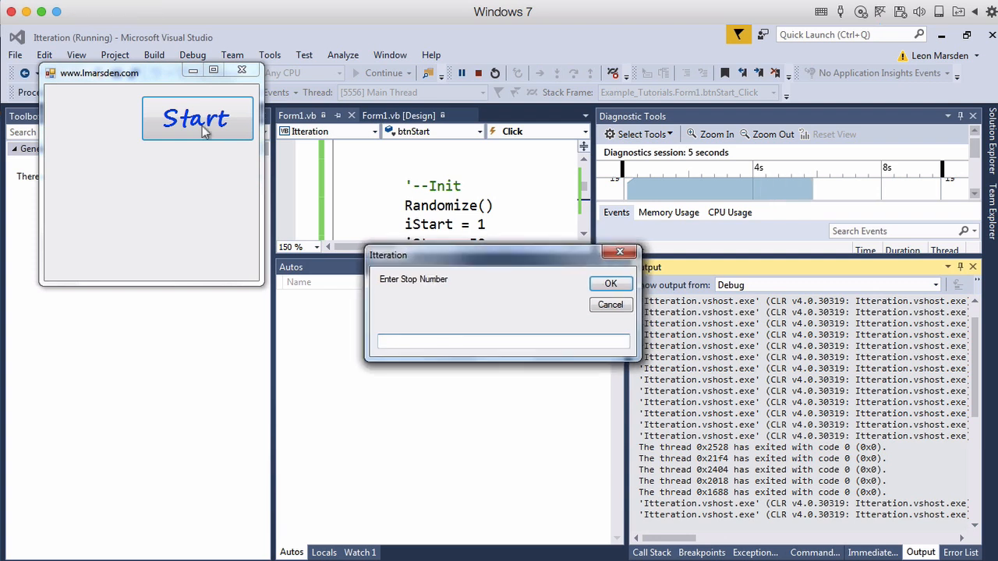
text(30)
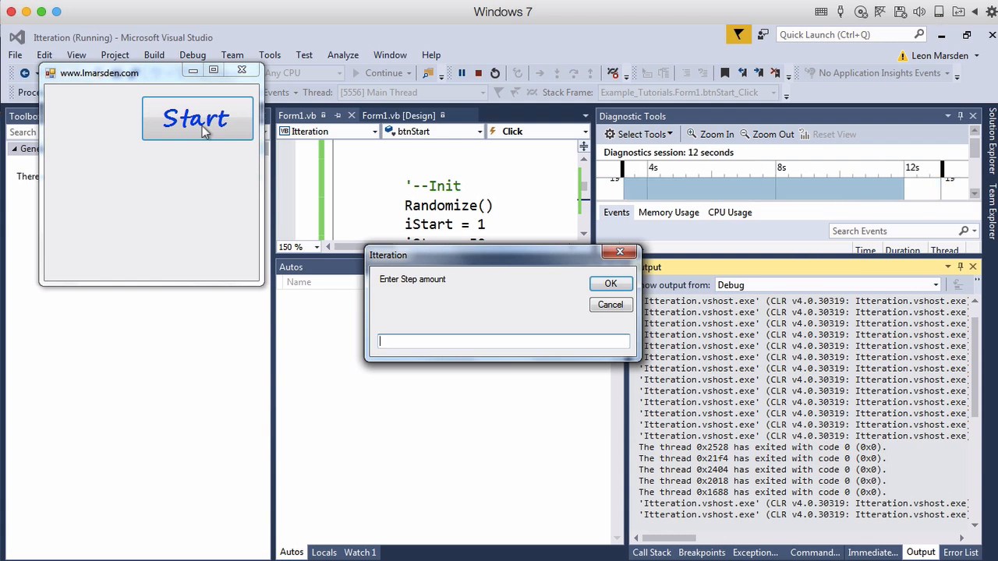
click(611, 284)
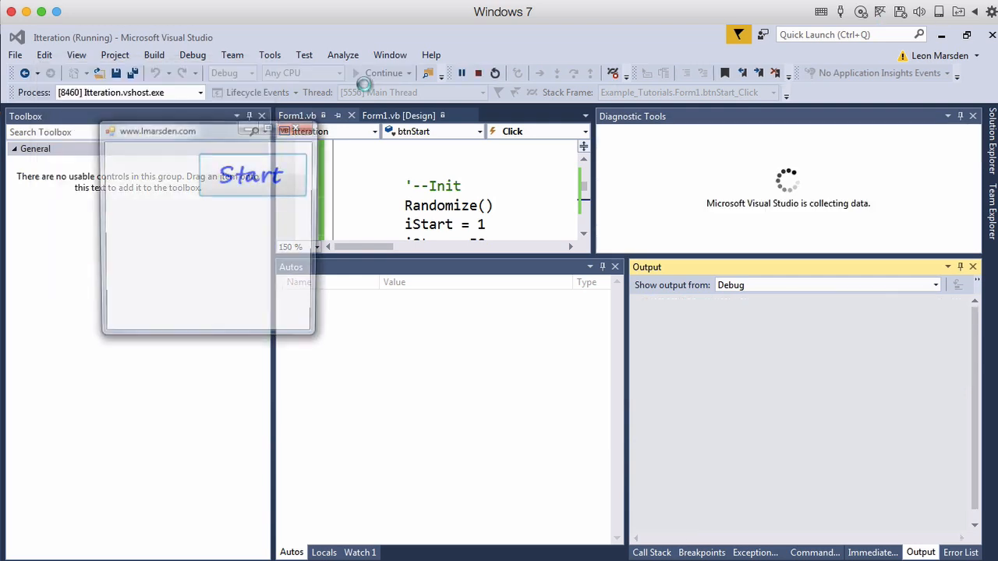
Trigger the prompts again with stop 200 and step 7 and run the loop
click(252, 174)
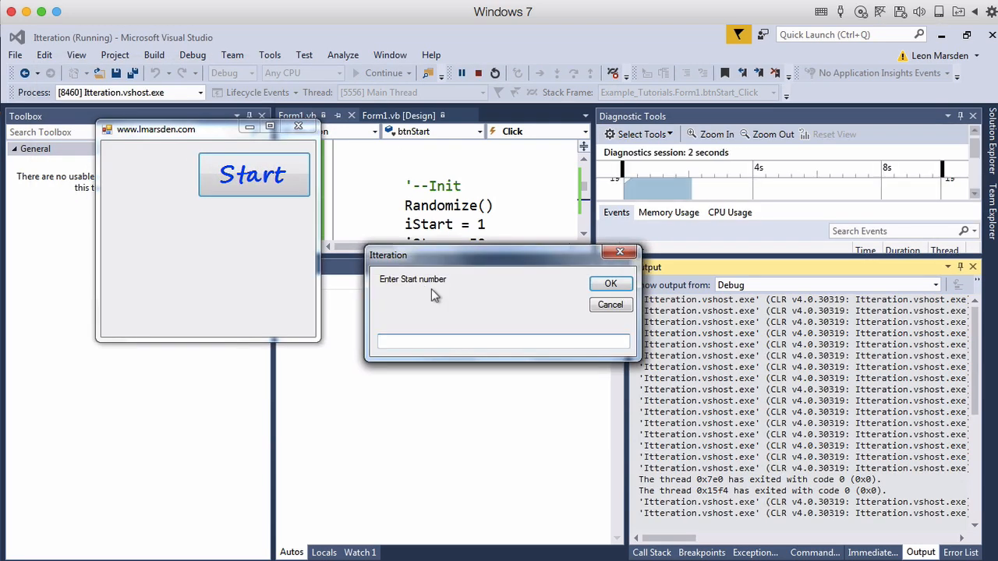
click(611, 284)
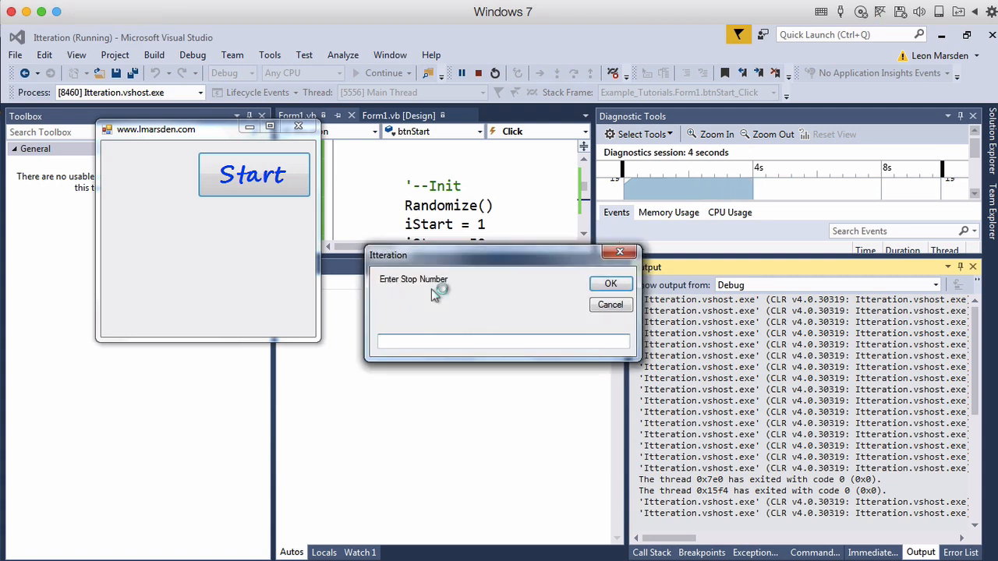
text(200)
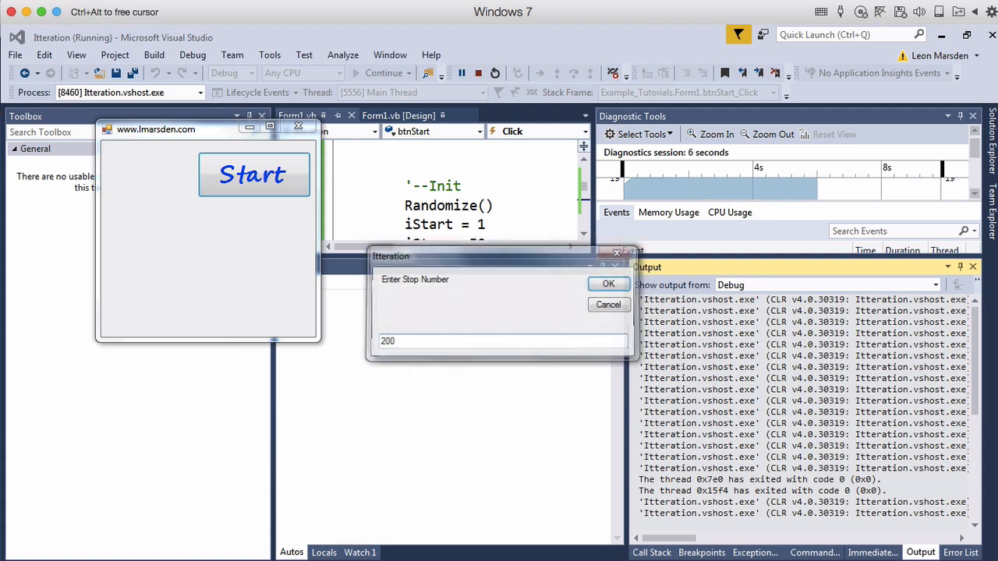
click(608, 284)
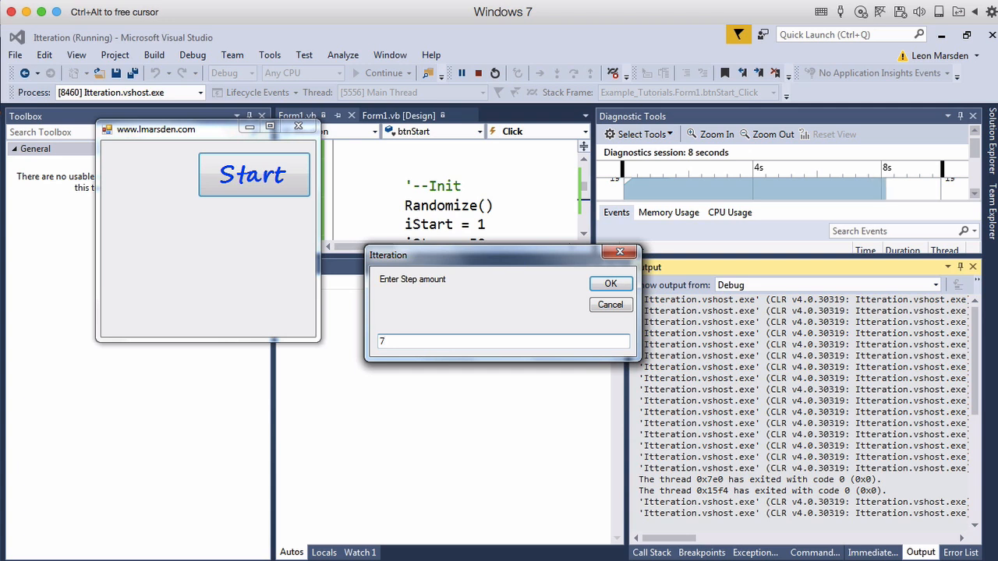
click(611, 284)
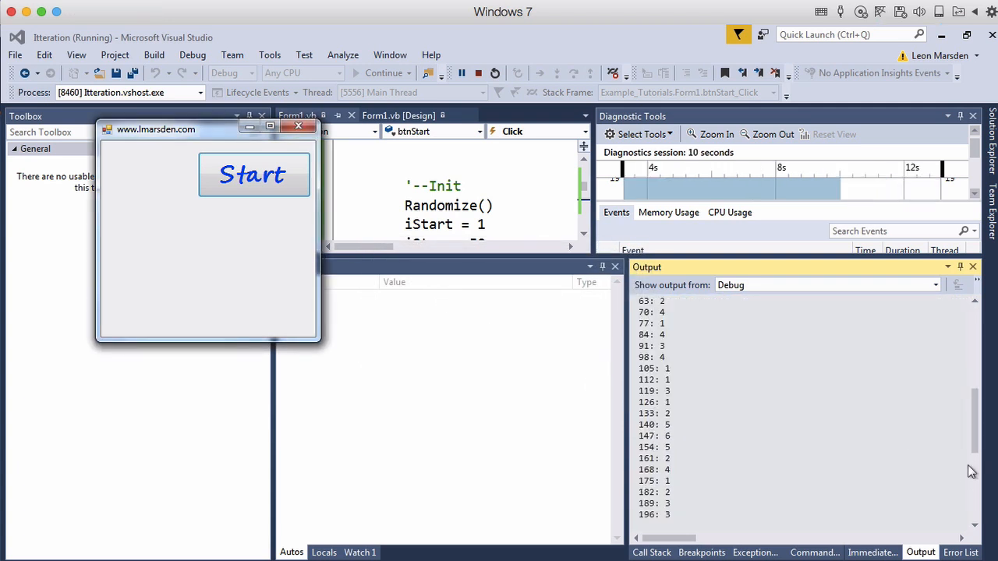
Review the Output rolls for 7 through 196, then start the program again
click(253, 173)
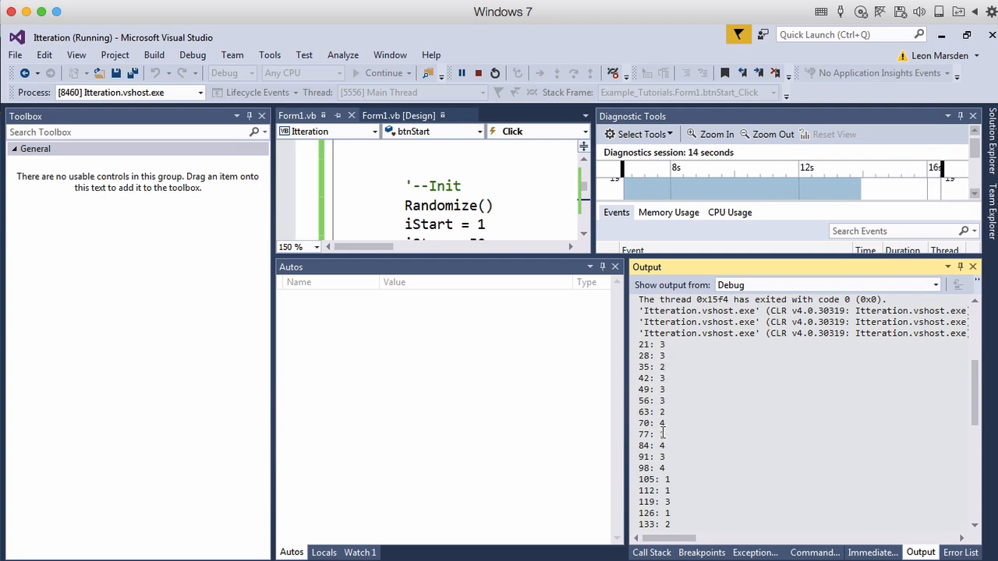
scroll(down, 3)
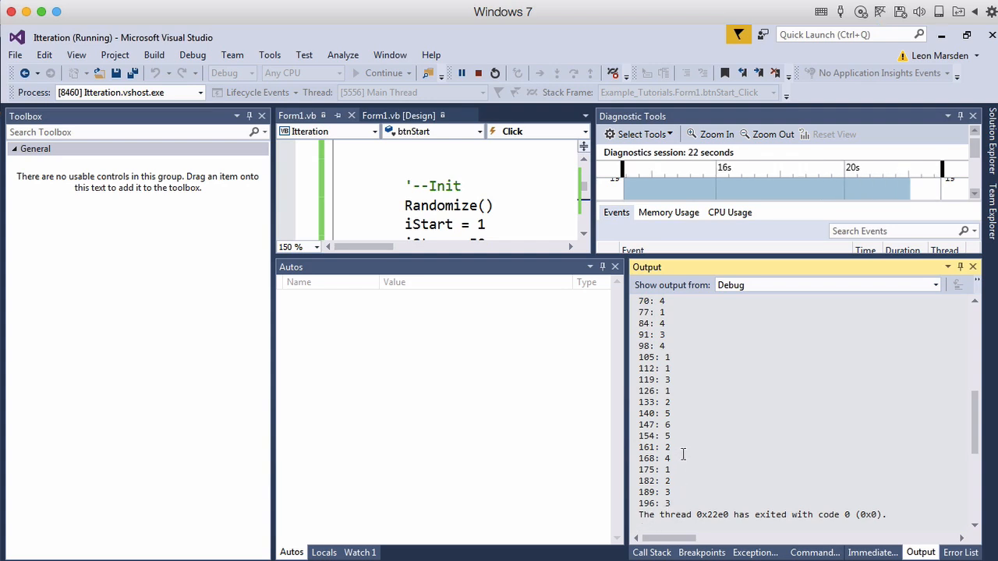
click(374, 73)
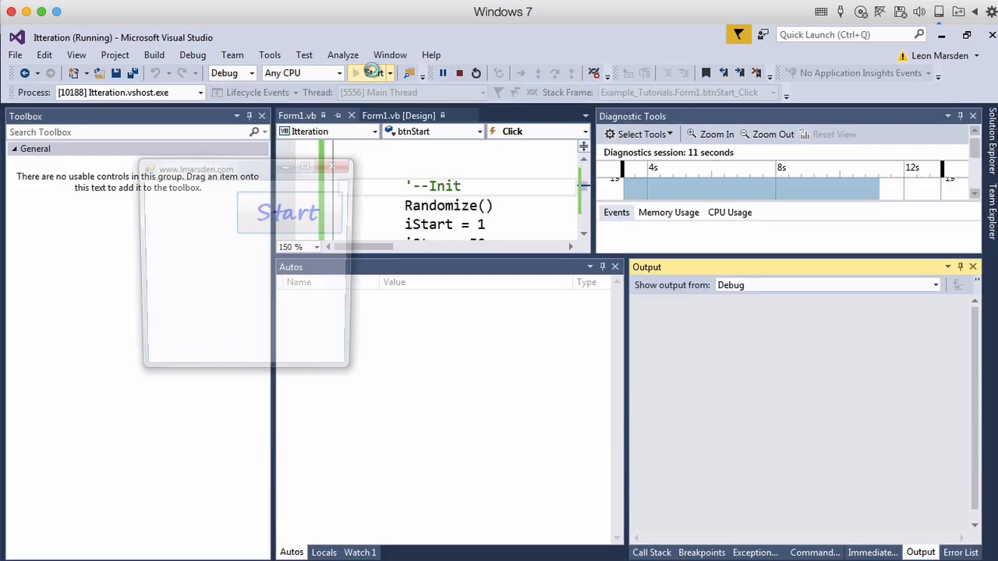
Run the loop with a negative step so Output counts down from 30, then close the form
click(291, 212)
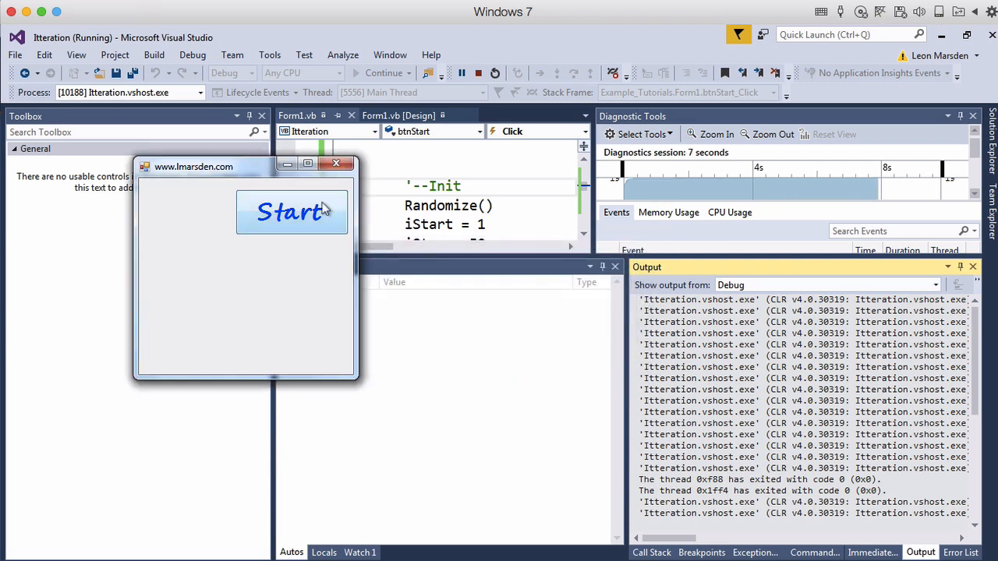
click(290, 212)
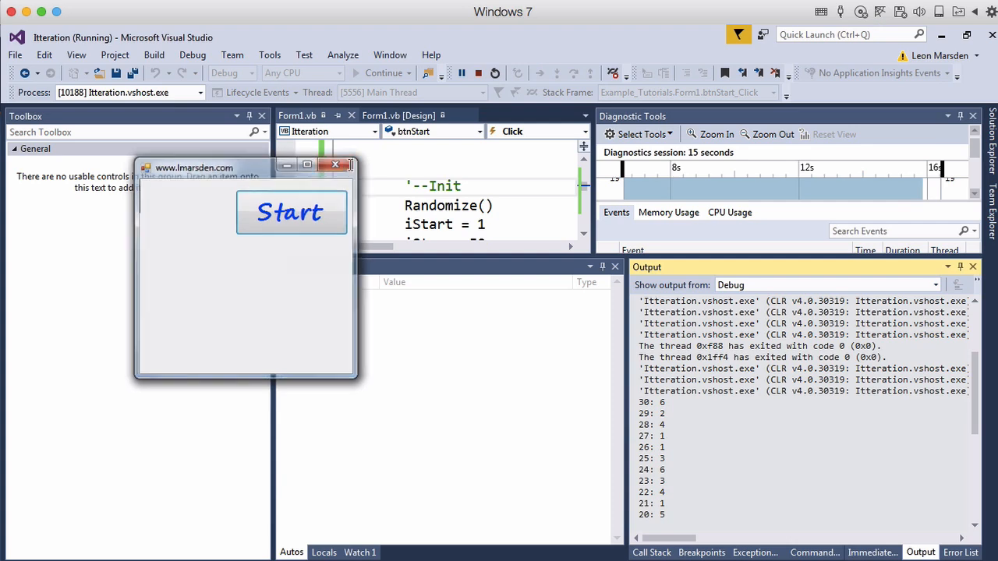
click(335, 165)
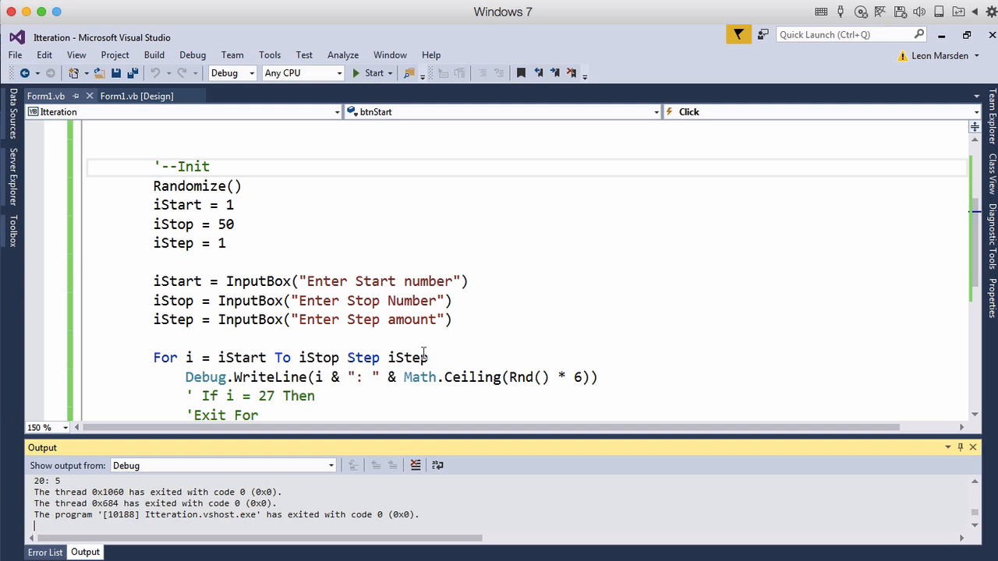
scroll(down, 3)
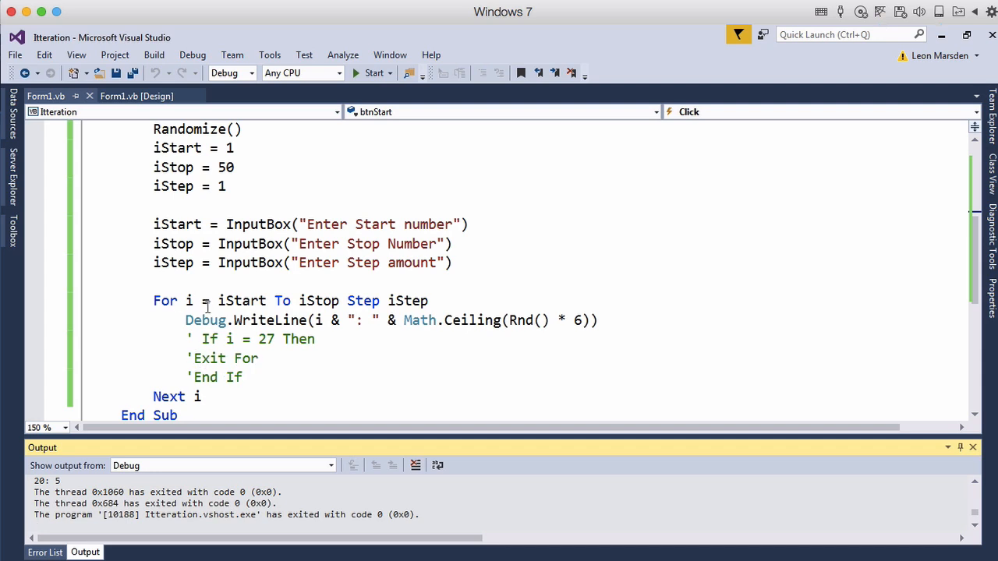
mouse_move(203, 359)
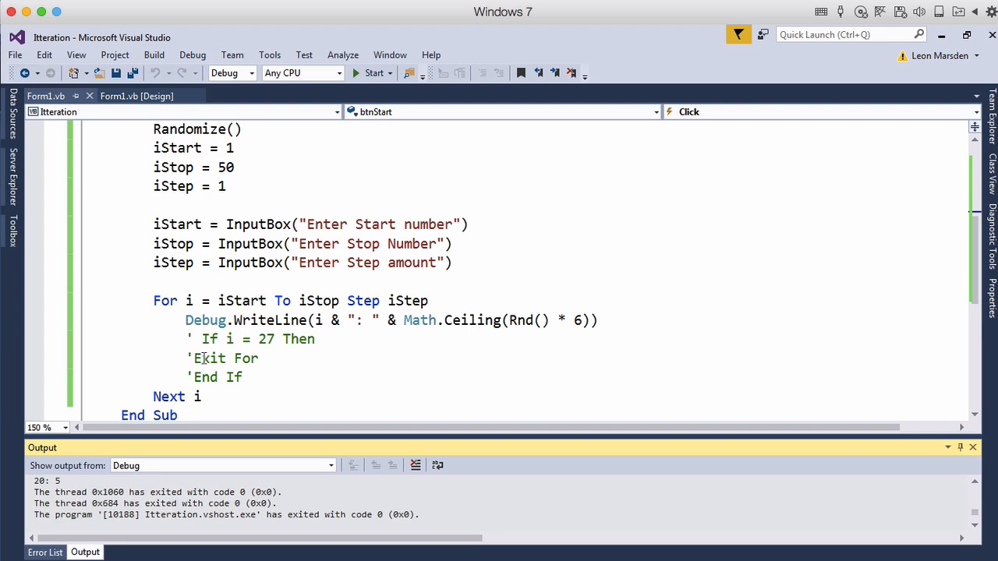